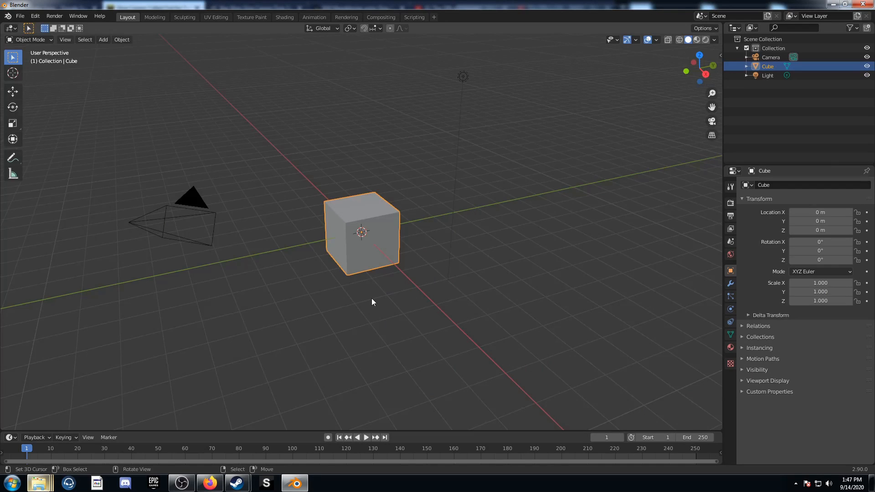
Add a plane in place of the cube, give it a new material, and make a corner area a 3D view
left_click(103, 40)
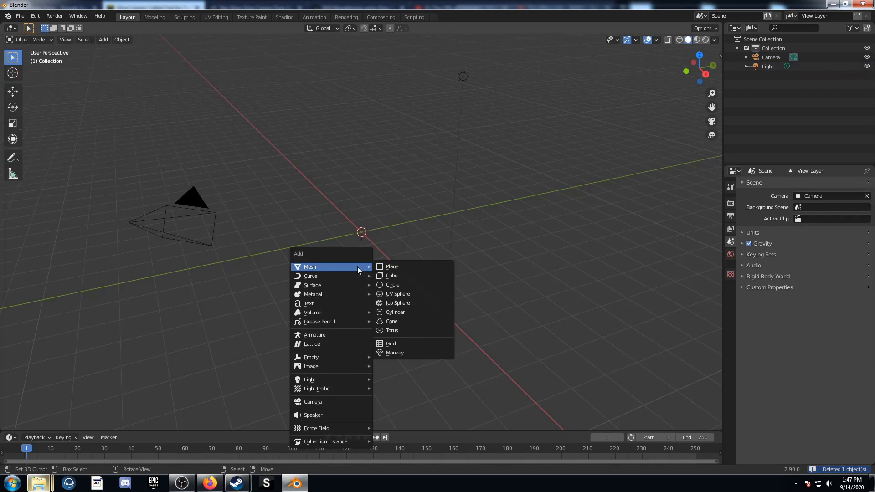
left_click(391, 266)
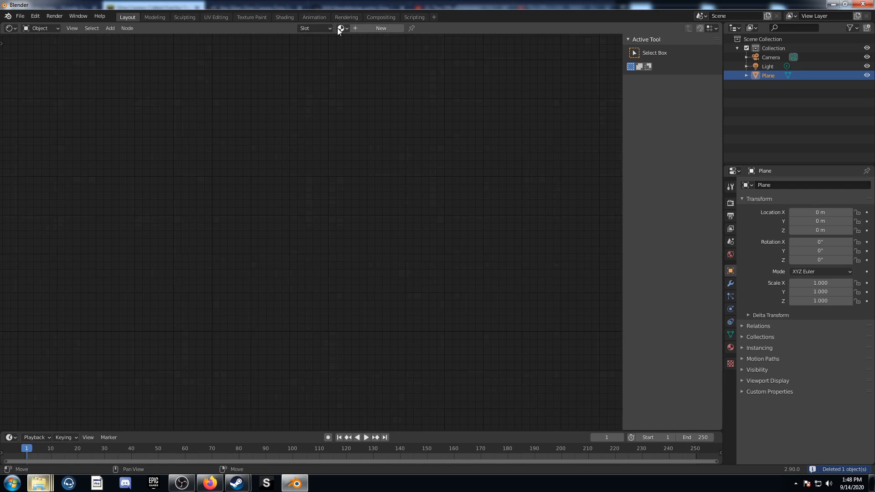
left_click(381, 29)
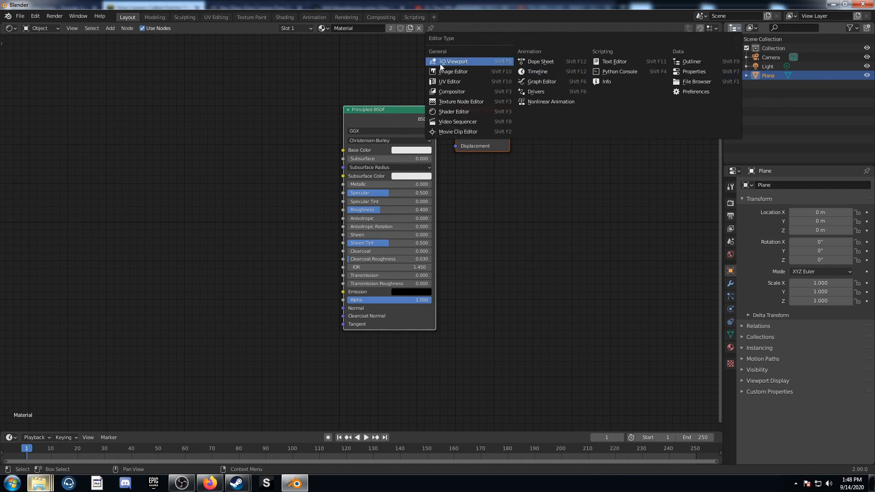
left_click(453, 61)
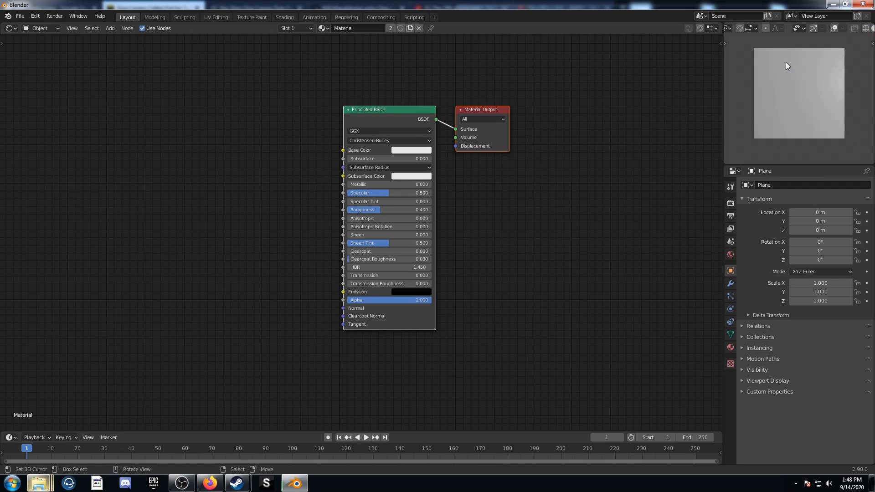
mouse_move(788, 106)
type("v")
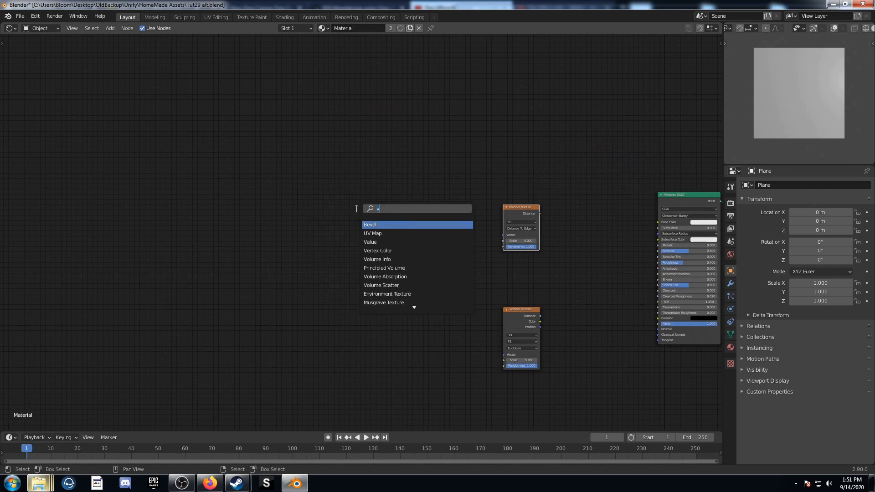
Add Value nodes (15 and 1.000) driving both Voronoi Scale and Randomness inputs
left_click(370, 241)
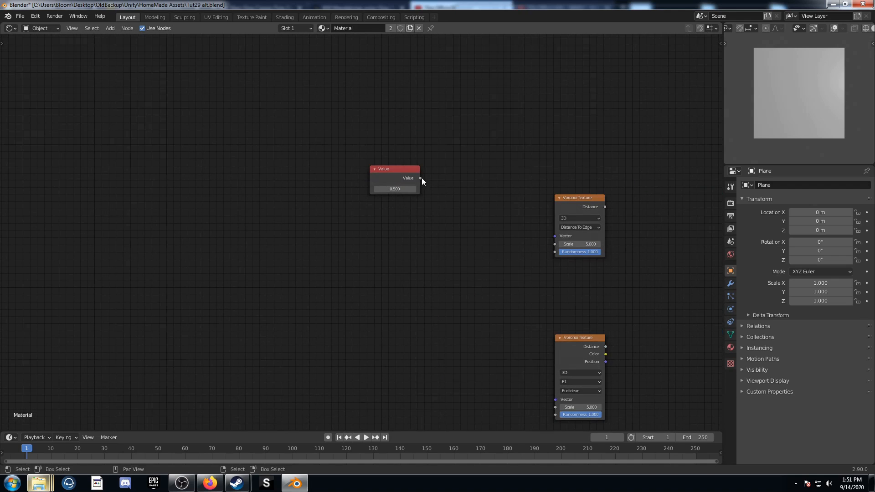
left_click_drag(419, 178, 554, 245)
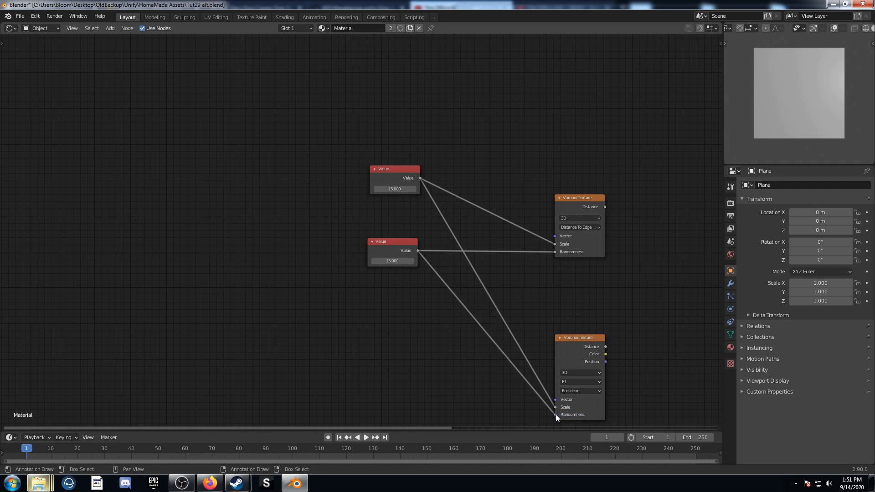
type("1.000")
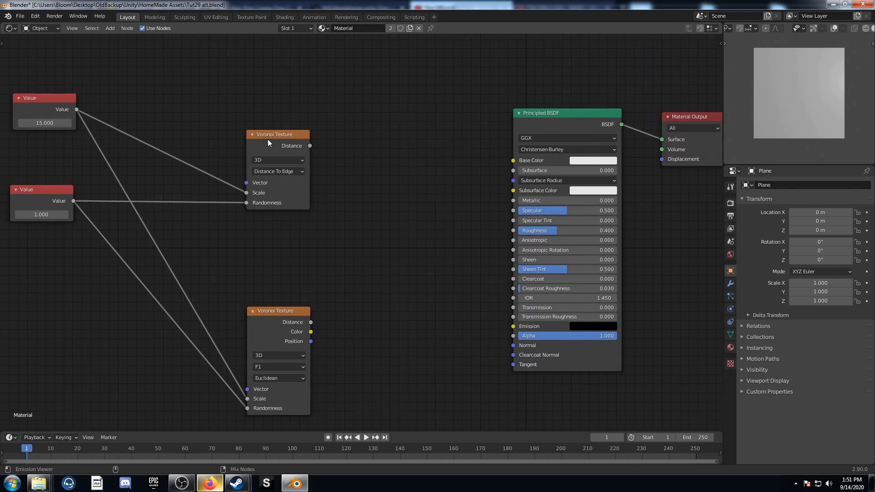
left_click(277, 134)
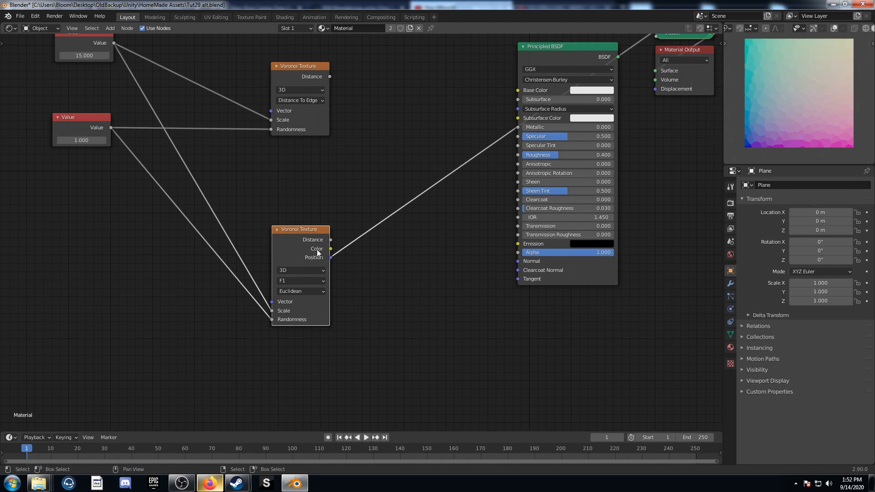
mouse_move(304, 240)
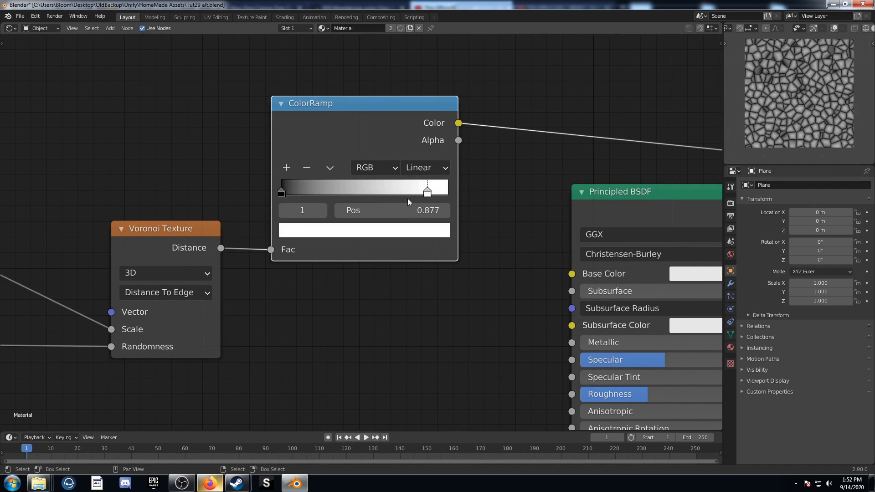
Slide the ColorRamp white stop almost onto the black one for thin dark cell outlines
left_click_drag(427, 191, 286, 191)
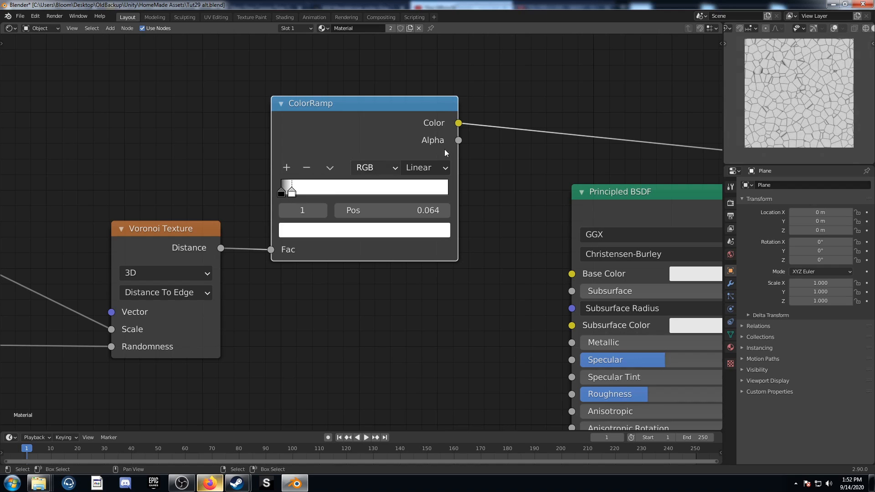
left_click_drag(290, 188, 445, 188)
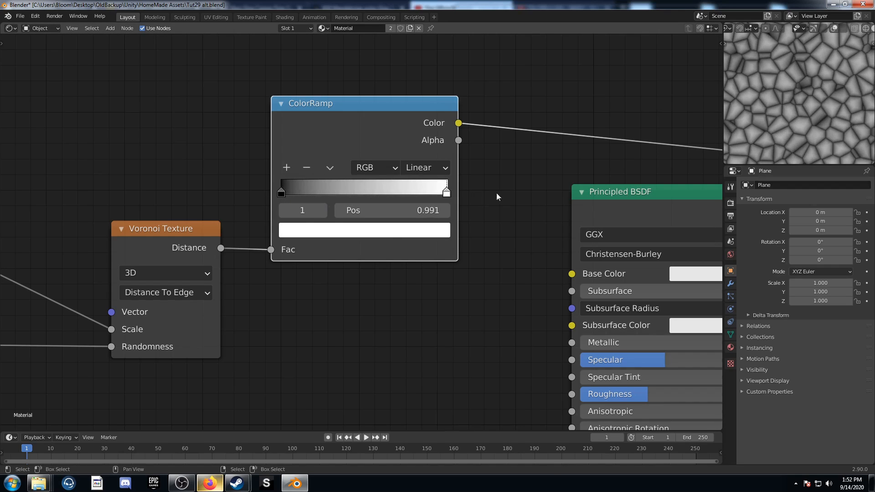
left_click_drag(445, 190, 447, 190)
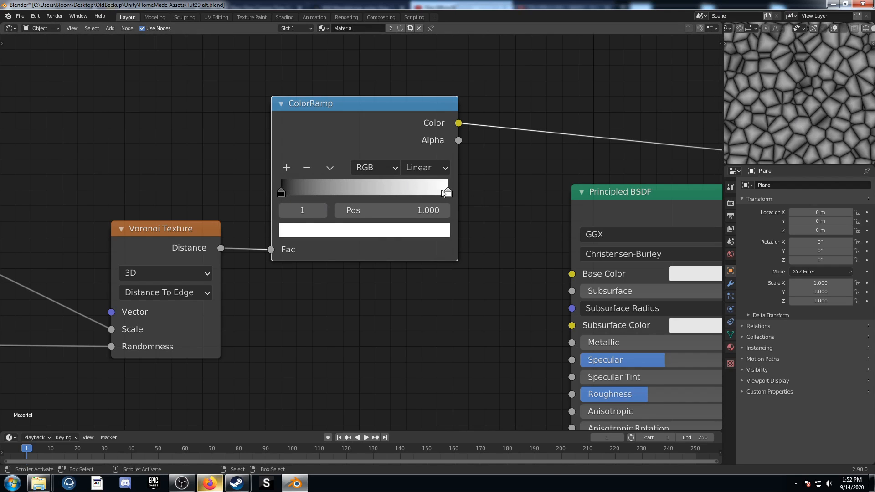
left_click_drag(445, 188, 289, 188)
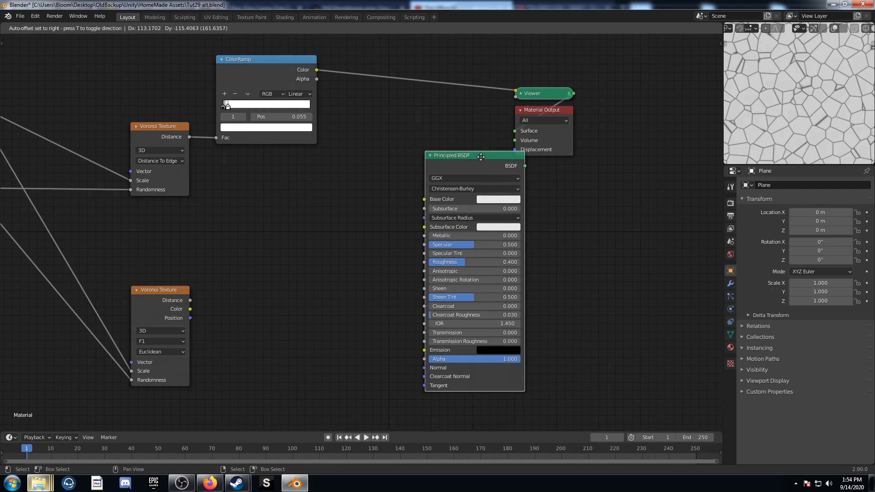
Add a MixRGB node set to Multiply to combine the outline ramp with the Voronoi colours
type("mix")
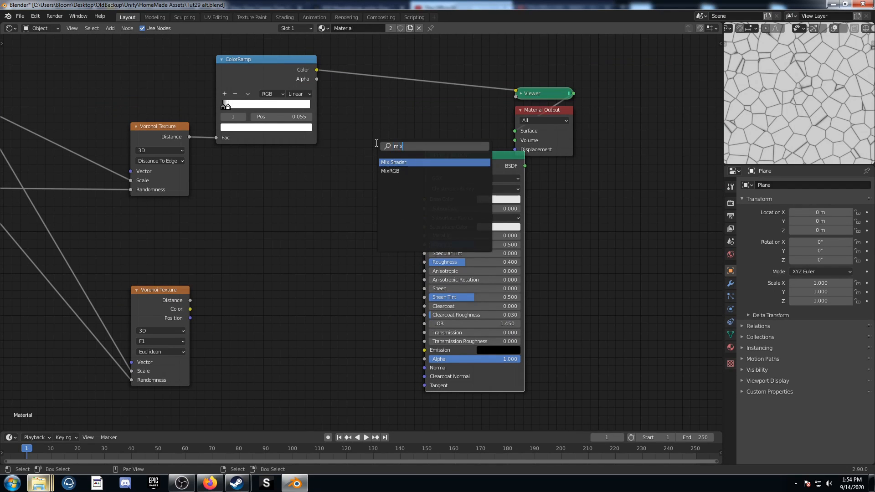
left_click(390, 170)
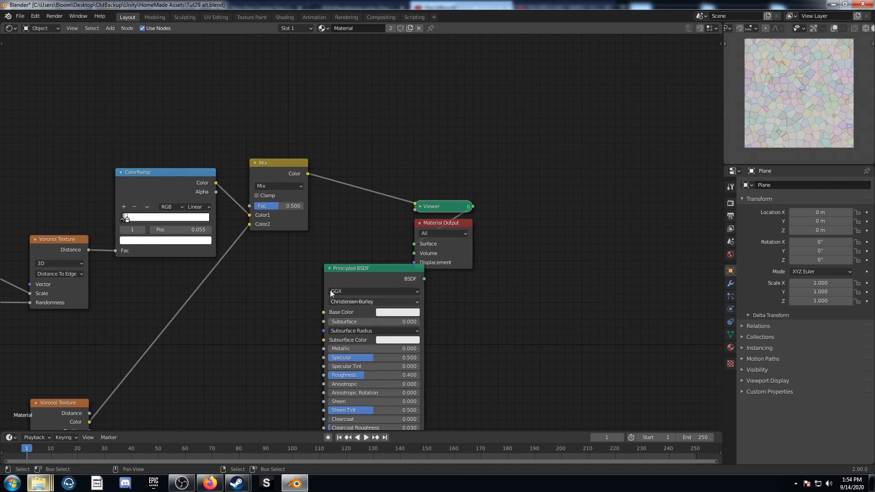
left_click(279, 186)
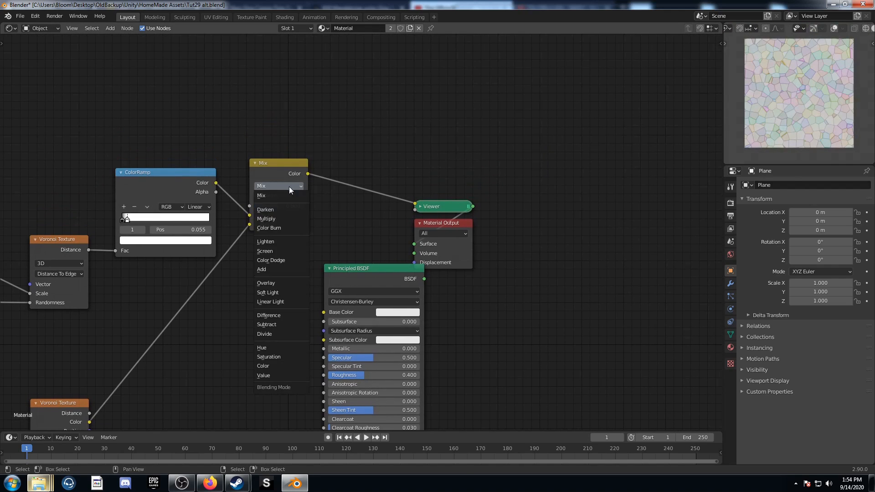
left_click(265, 218)
type("g")
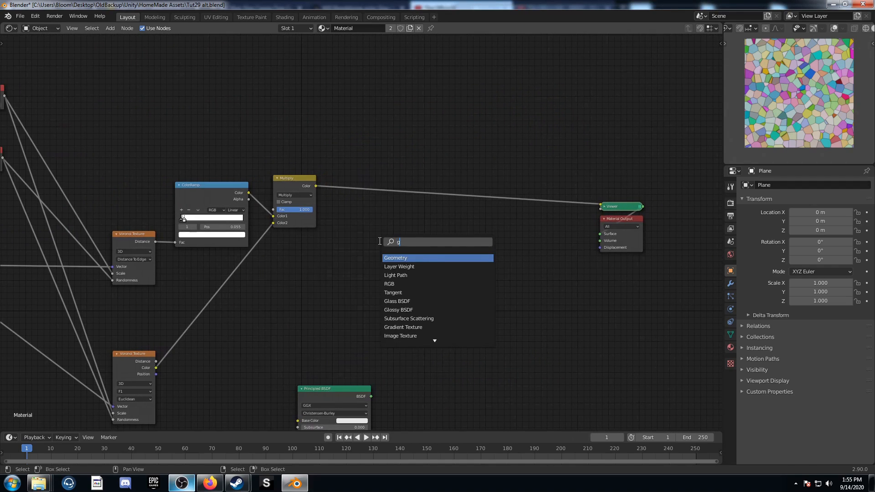
Add a Glass BSDF node and delete the light from the scene
left_click(396, 301)
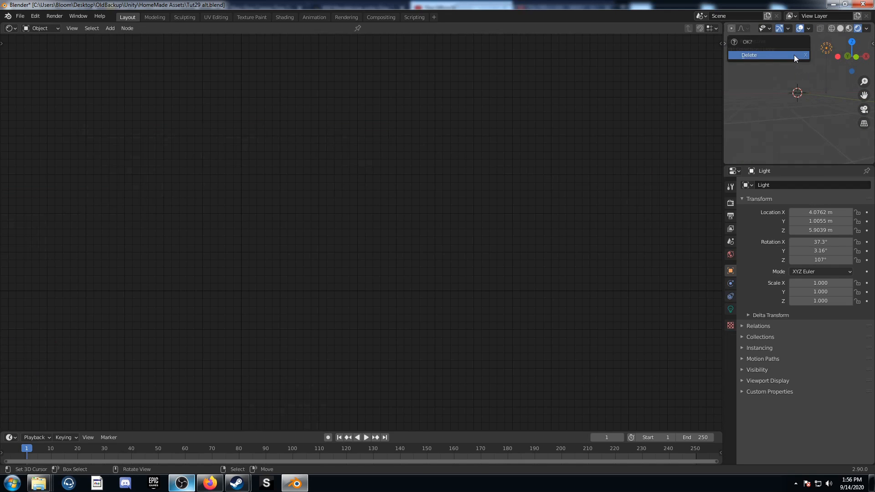
left_click(750, 55)
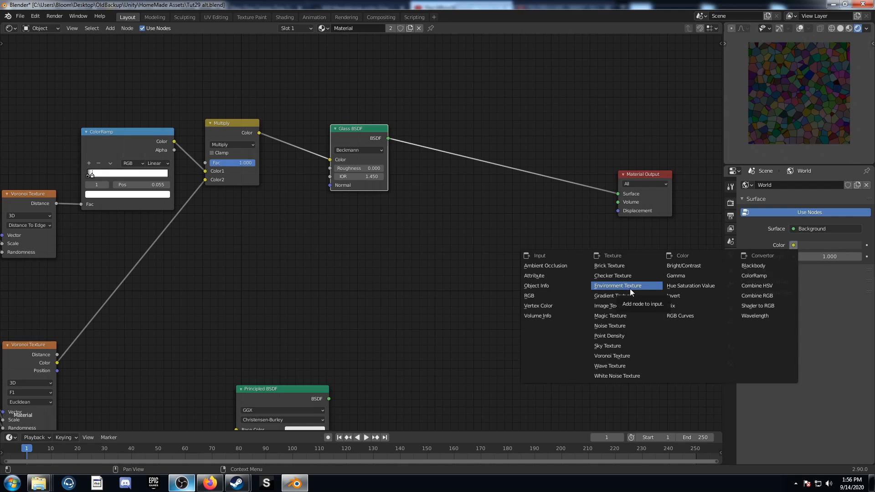
Set the world colour to an Environment Texture using the partly cloudy kloofendal HDR from HDRs > HDRIHaven
left_click(617, 286)
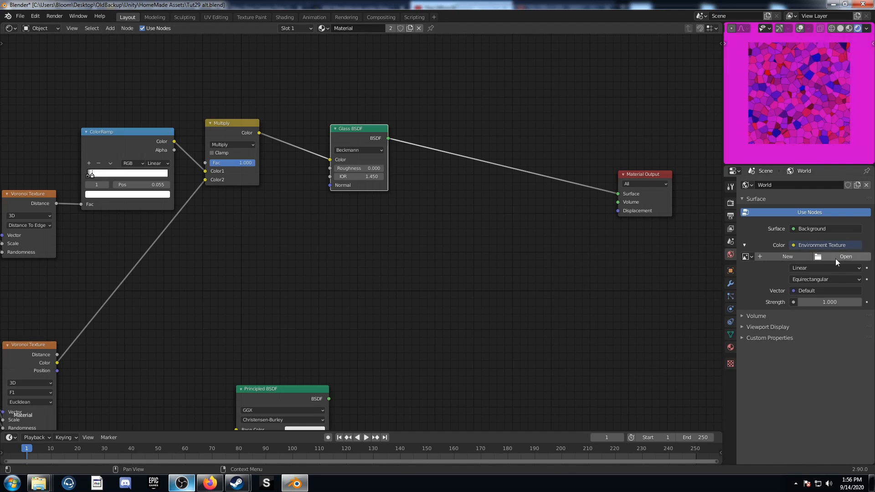
left_click(844, 257)
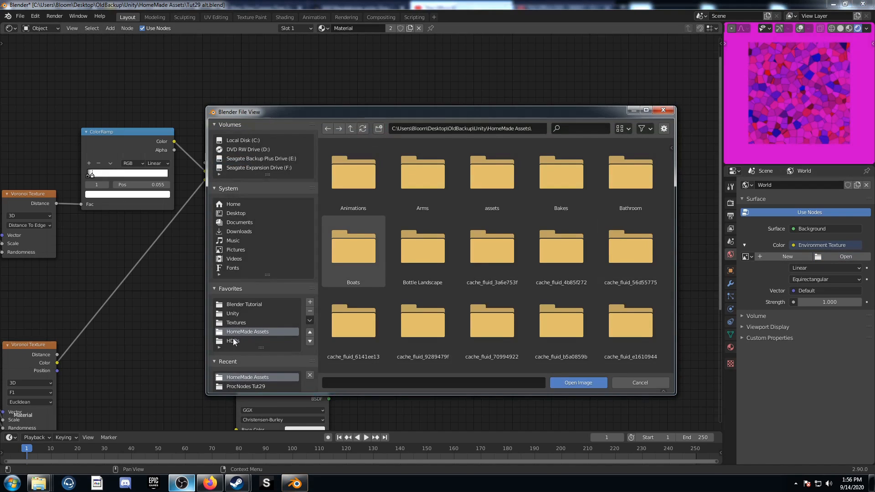
left_click(234, 341)
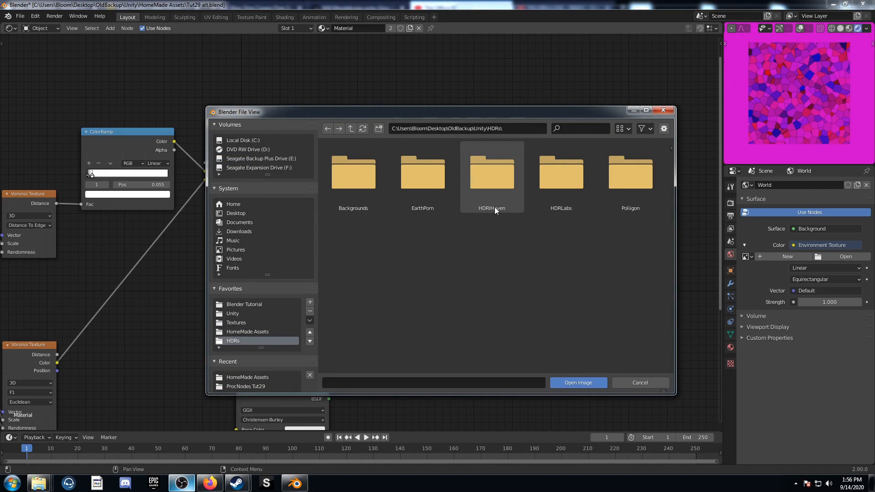
double_click(492, 173)
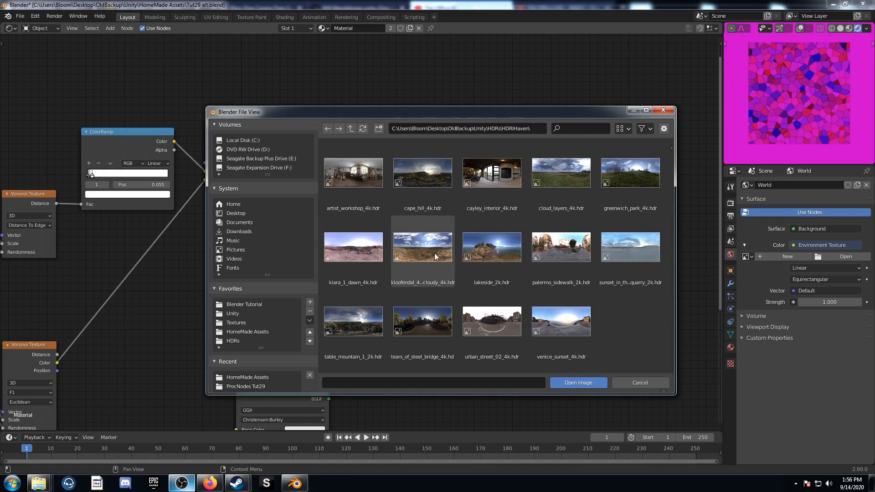
left_click(640, 382)
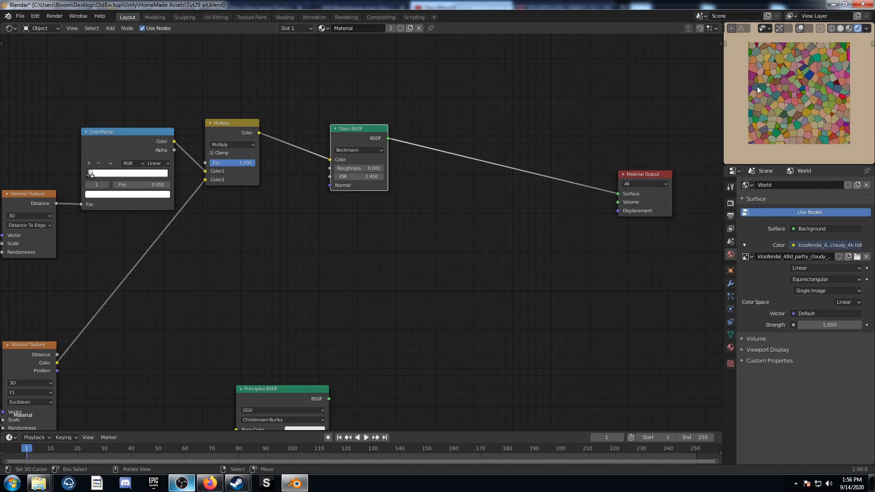
mouse_move(784, 116)
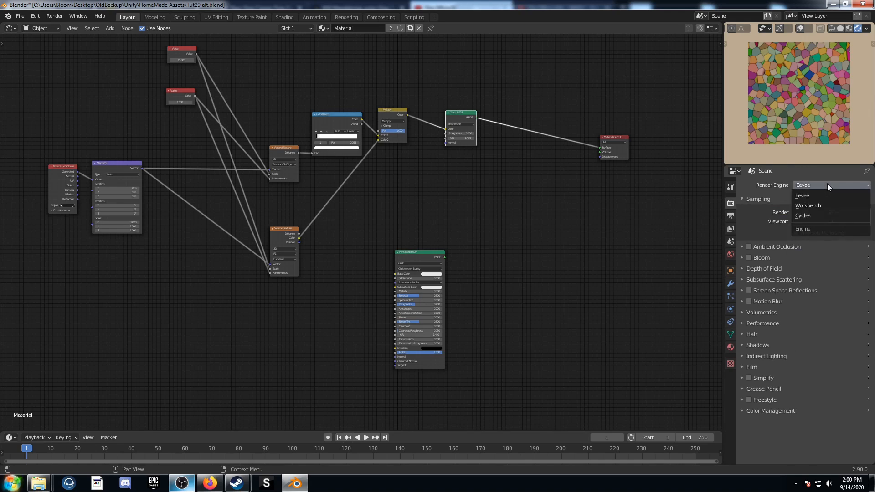
Set the Cycles render device to GPU Compute in the render settings
left_click(802, 215)
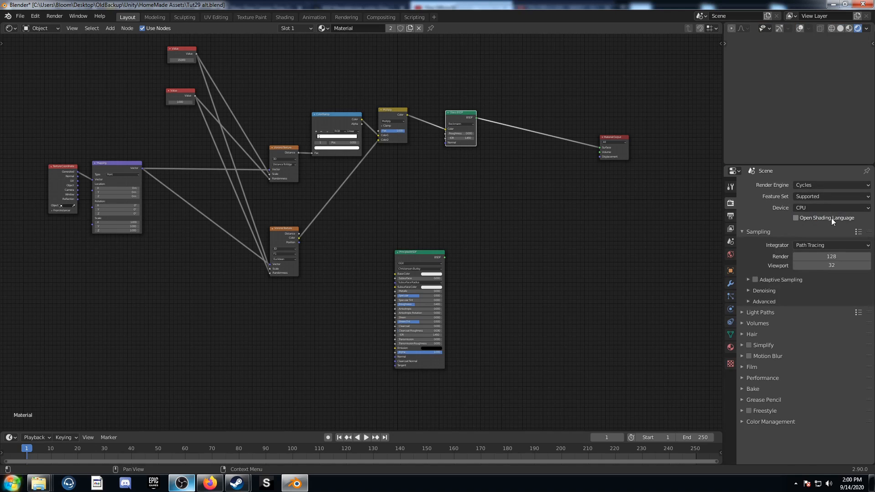
left_click(832, 208)
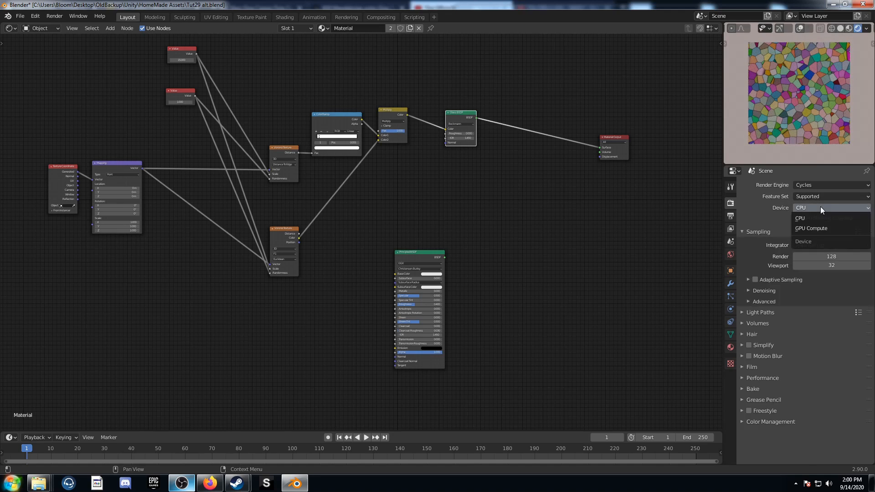
left_click(811, 228)
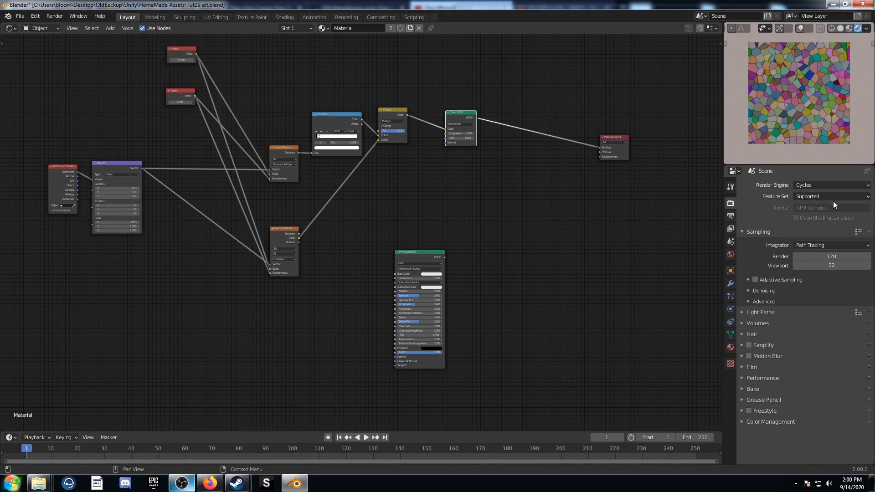
Expand the world's Ray Visibility and toggle Camera off then back on
left_click(729, 254)
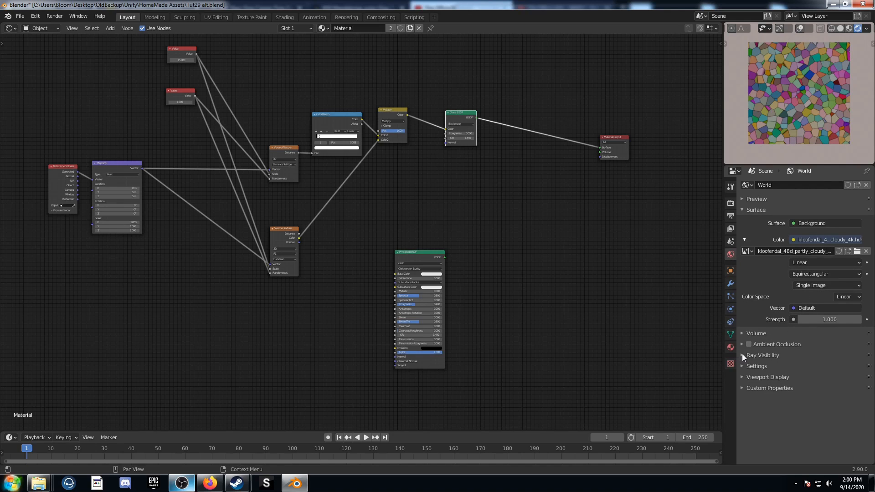
left_click(761, 355)
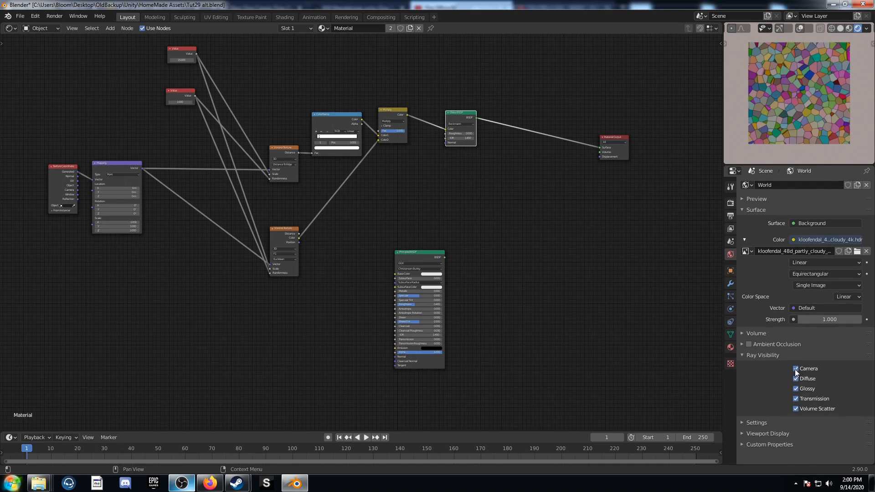
left_click(795, 369)
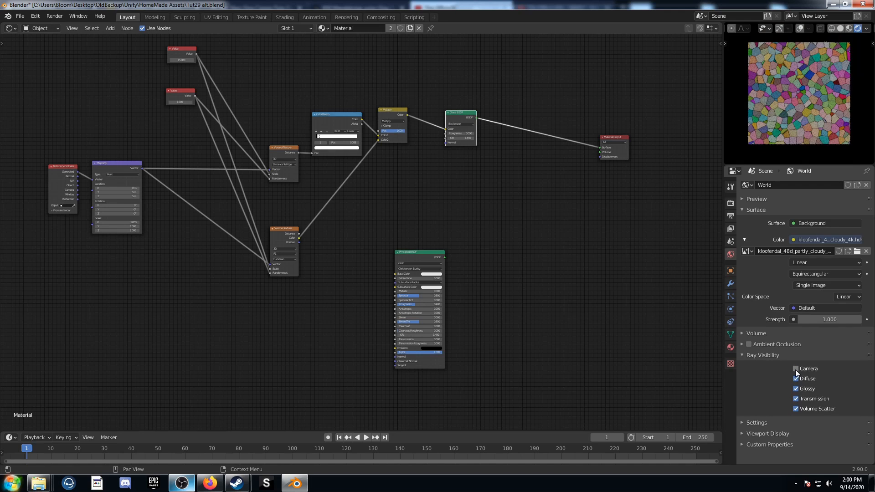
left_click(796, 368)
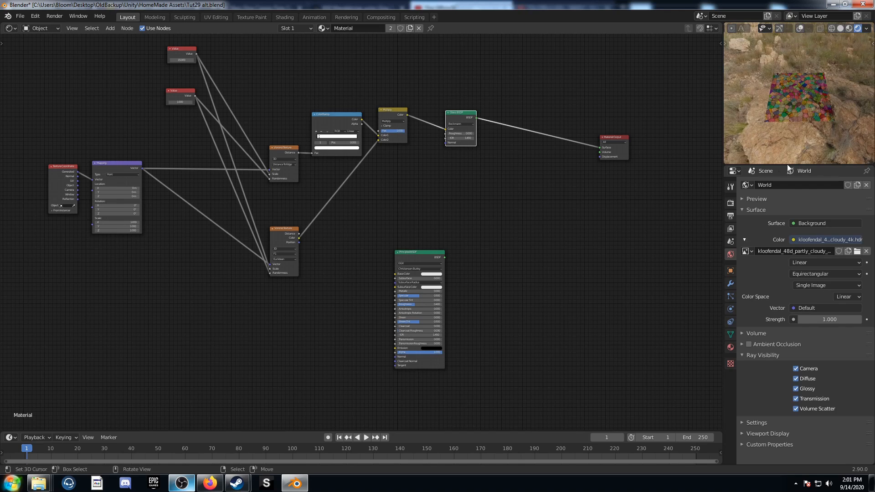
Uncheck Camera in the world's Ray Visibility so the sky is hidden from the camera
left_click(796, 368)
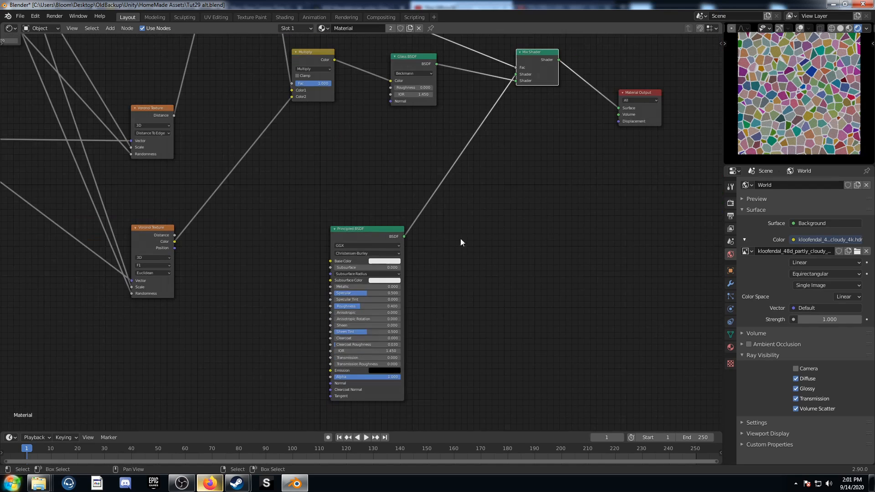
mouse_move(382, 263)
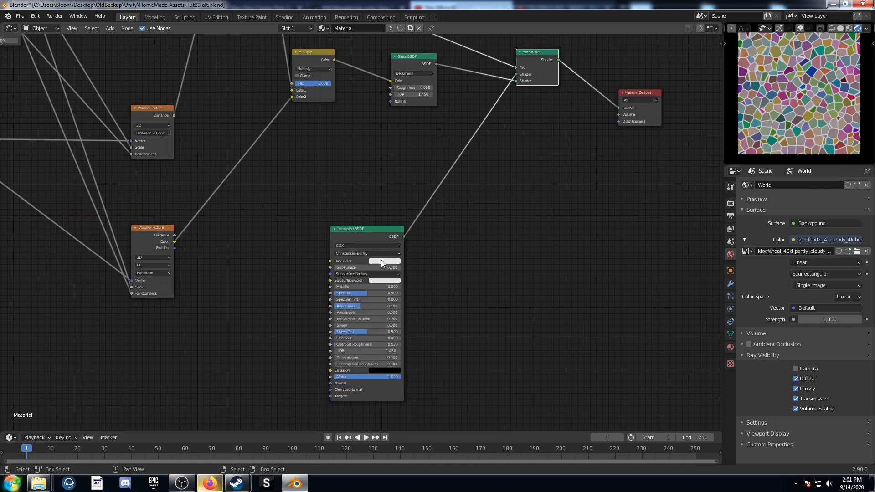
left_click(384, 261)
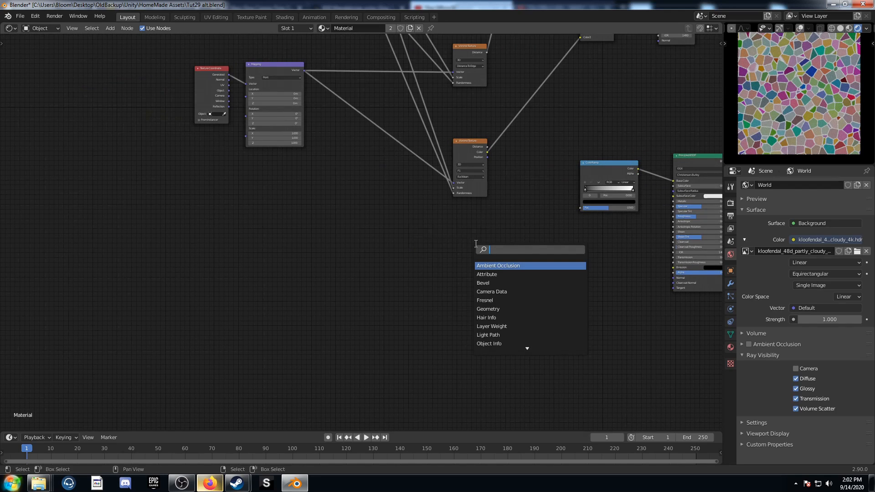
Add a Noise Texture into the brown ColorRamp for Base Color and raise Metallic to 1
left_click(498, 266)
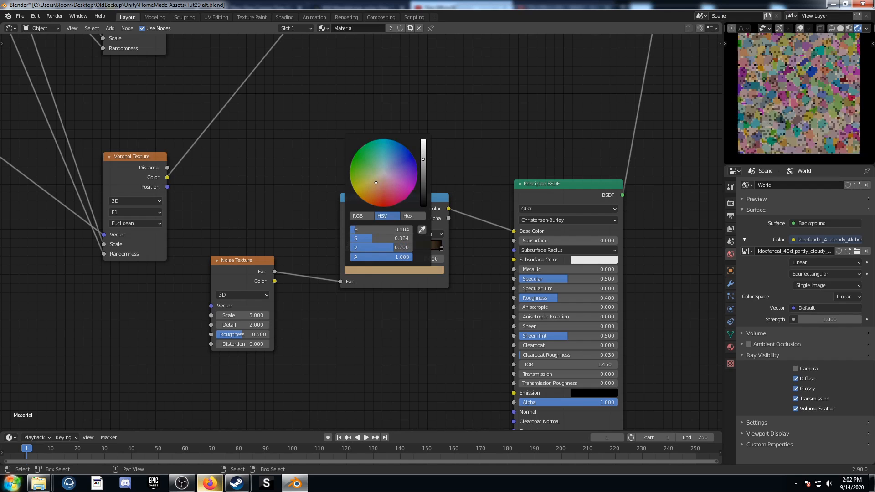
left_click(360, 354)
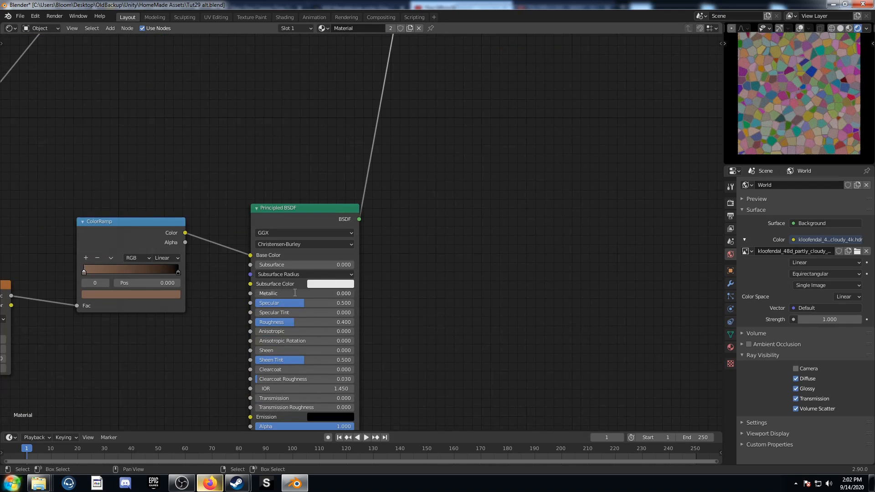
left_click_drag(267, 293, 352, 293)
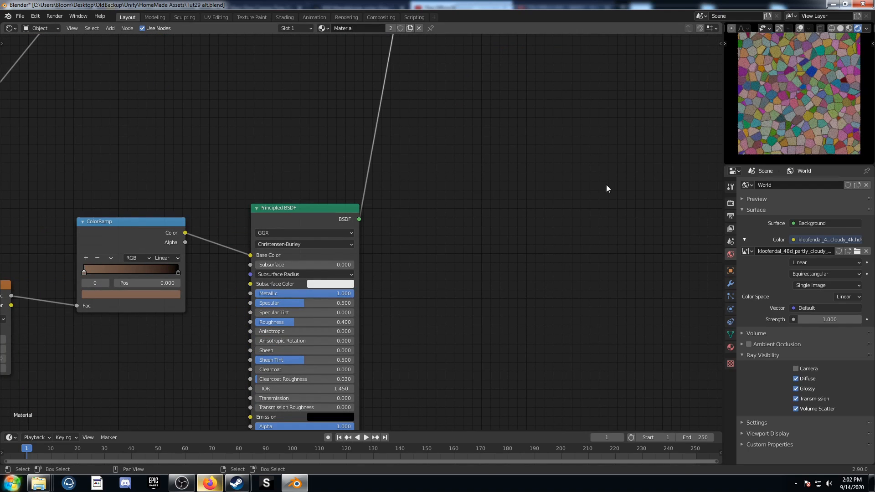
scroll("down", 3)
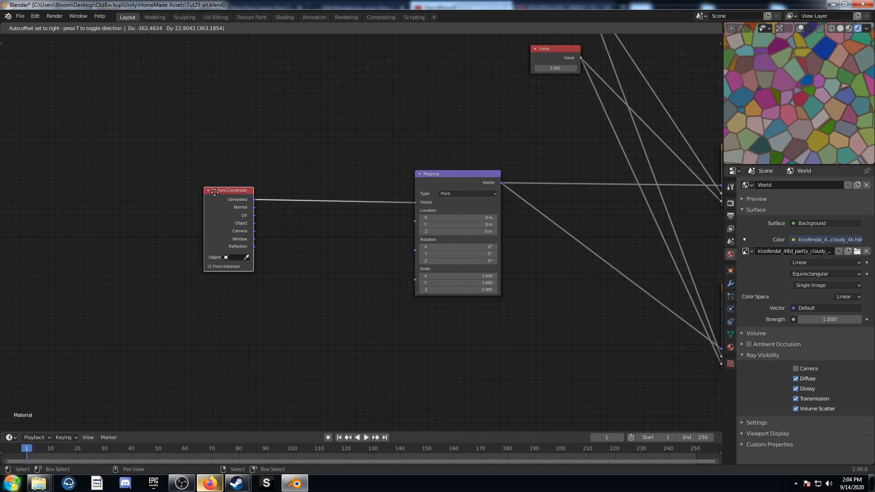
Add a Noise Texture mixed into the texture coordinates at Fac 0.99 before the Mapping node
type("noise")
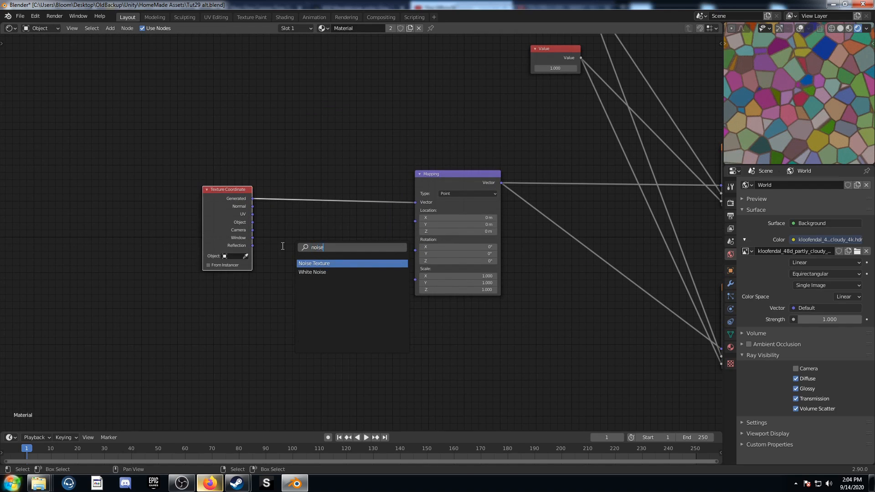
left_click(313, 263)
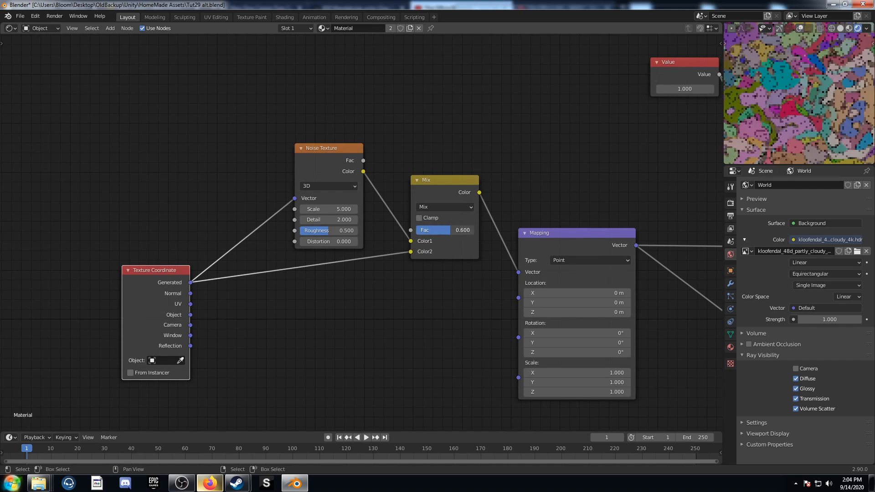
left_click(444, 230)
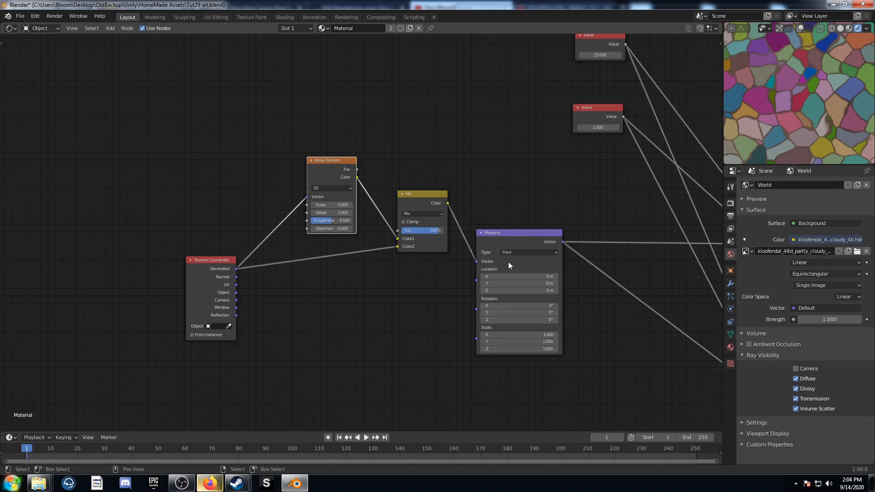
scroll("down", 3)
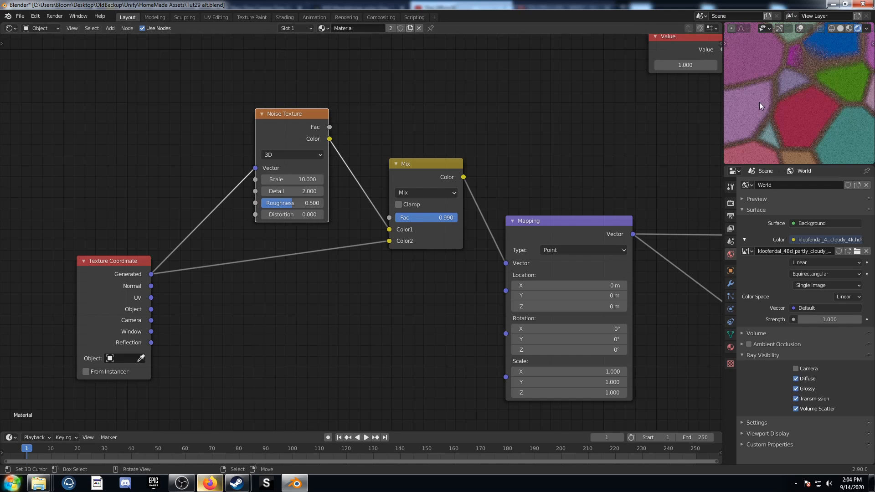
mouse_move(817, 130)
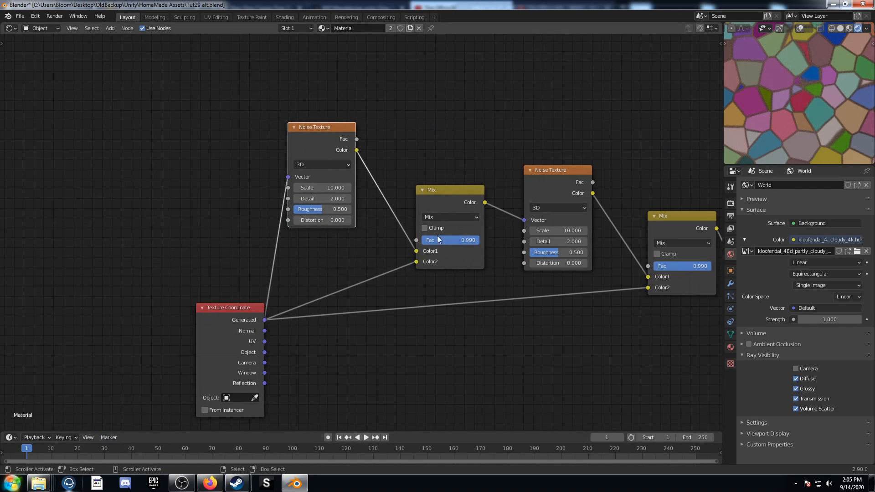
Raise the first Noise Texture scale to 60 and adjust the second Mix blend strength
double_click(322, 188)
type("60.000")
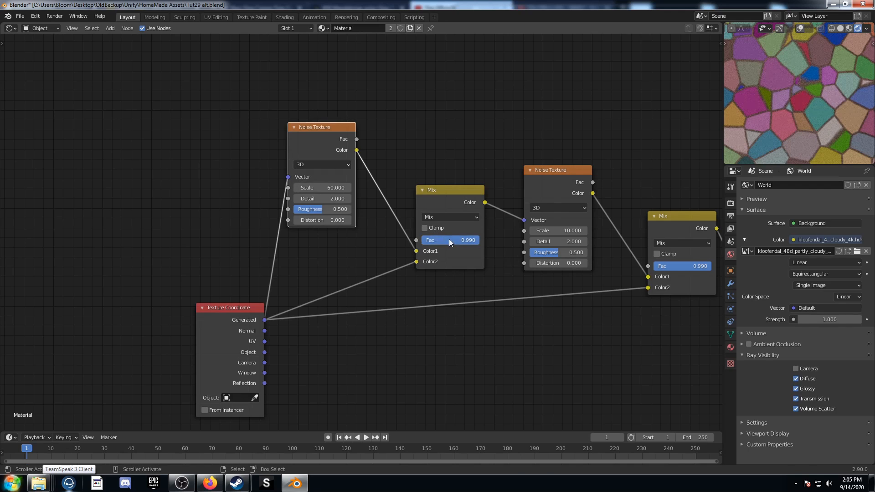
left_click_drag(466, 240, 449, 240)
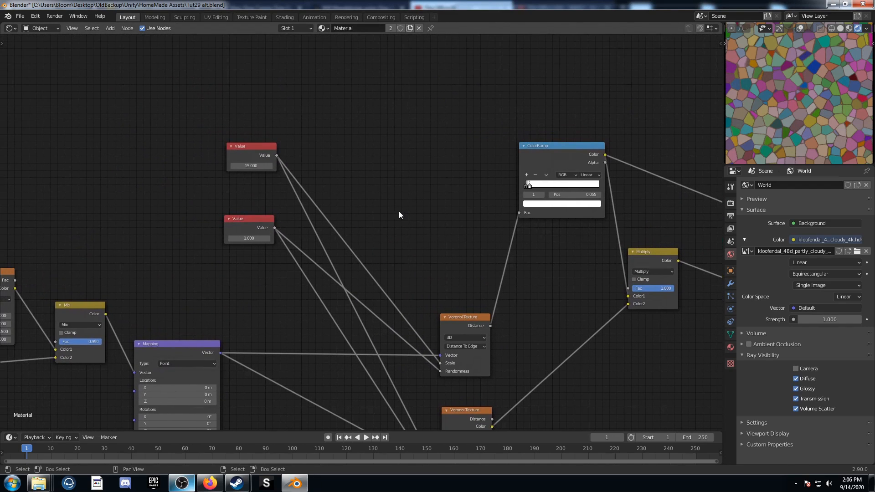
mouse_move(250, 173)
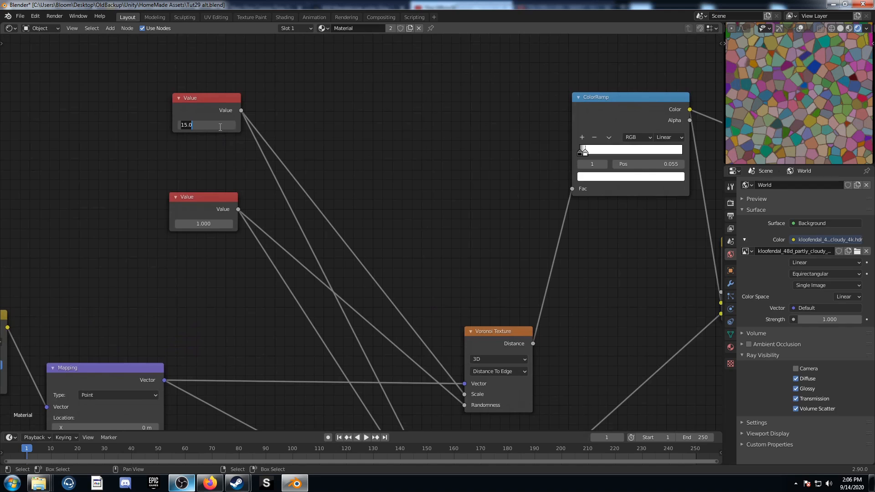
Set the shared Voronoi scale Value to 20 and edit the second Value node
type("20")
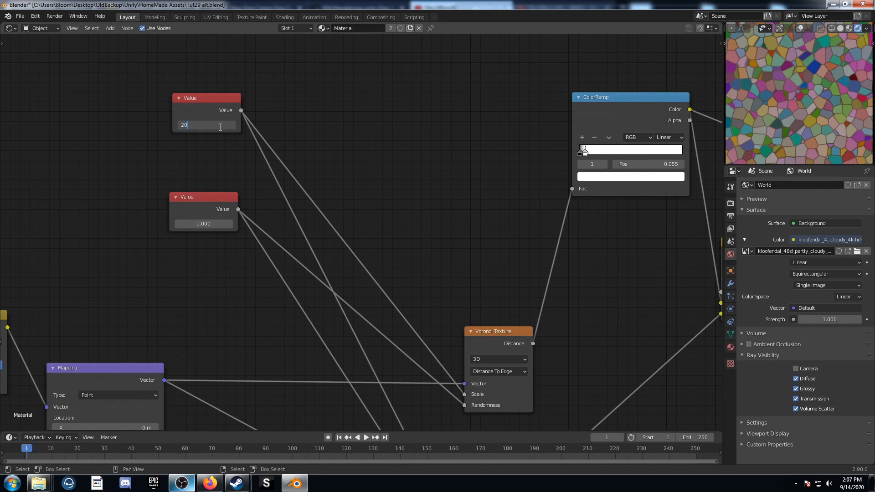
key("Return")
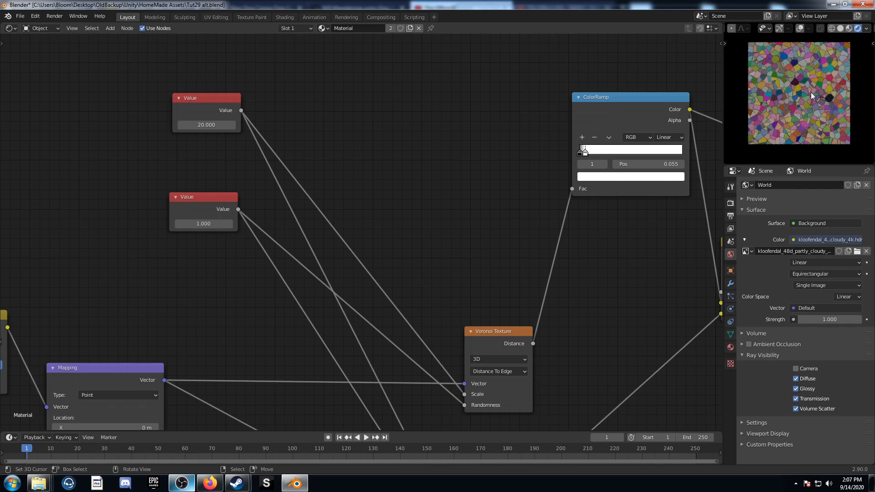
mouse_move(789, 116)
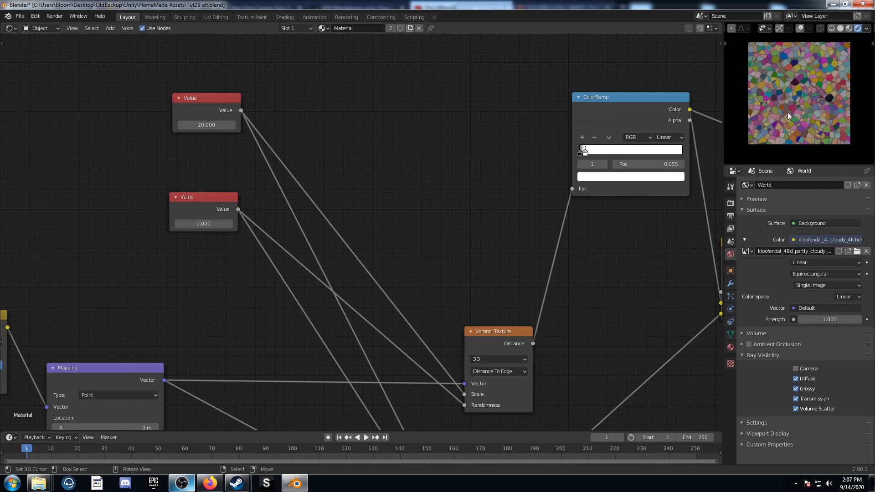
left_click(204, 223)
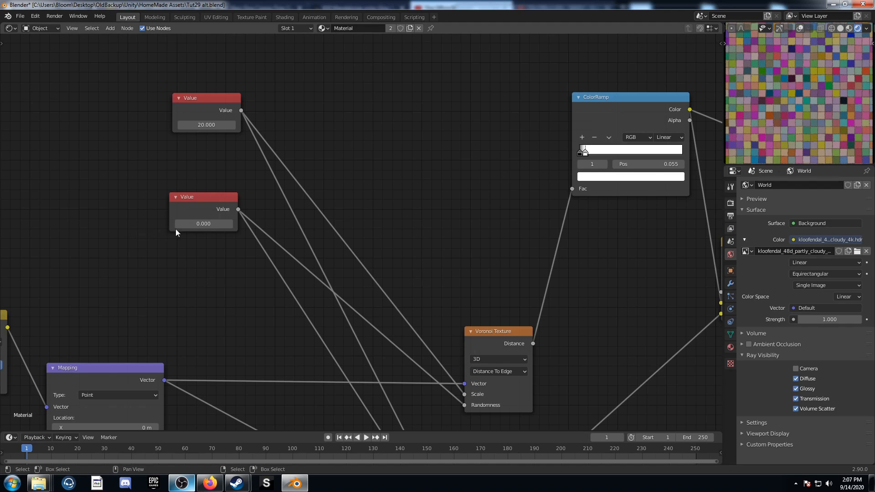
type("49.9")
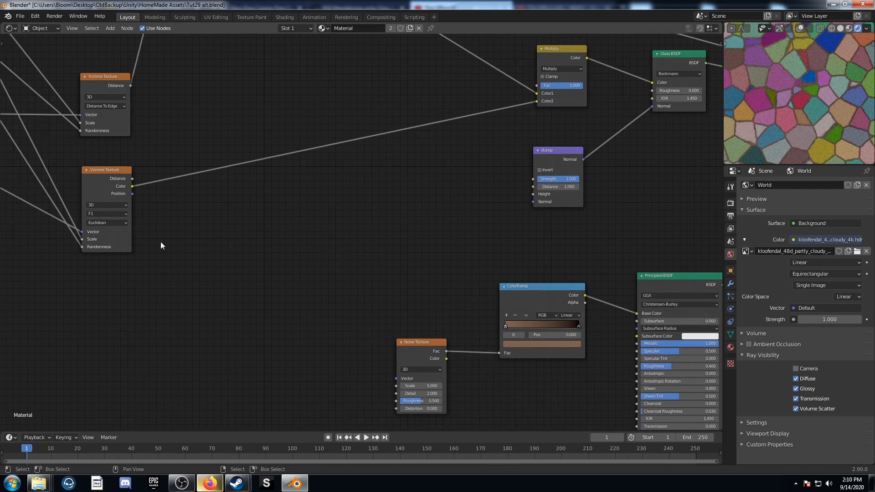
Add a Noise Texture at scale 10 to drive the glass Bump height through a ColorRamp
type("noise")
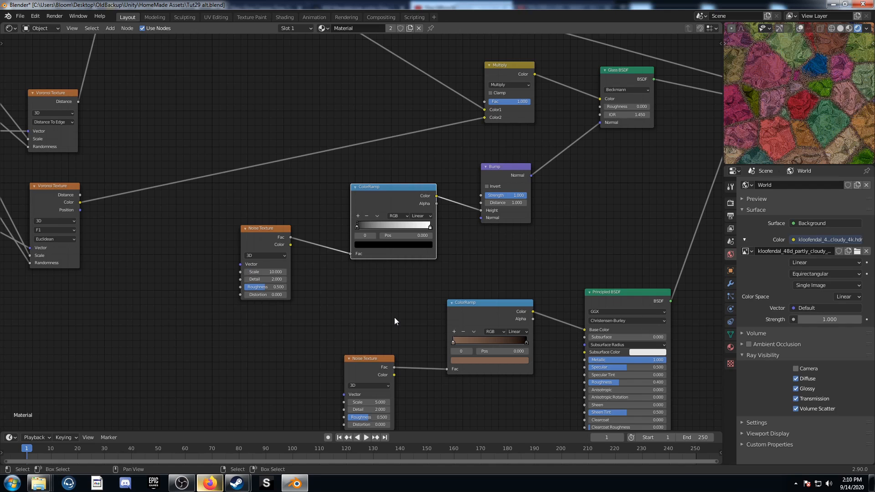
mouse_move(812, 121)
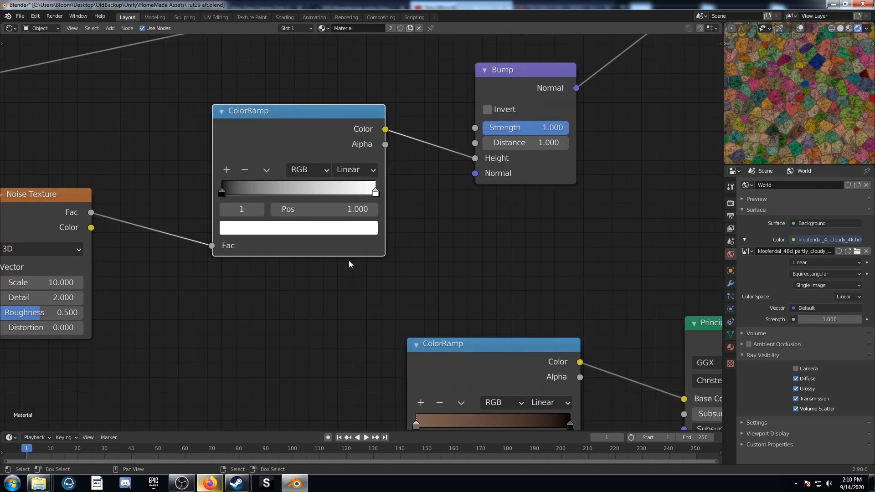
Dim the bump ColorRamp's white stop to V 0.6 and set Bump Distance to 0.01
left_click(299, 227)
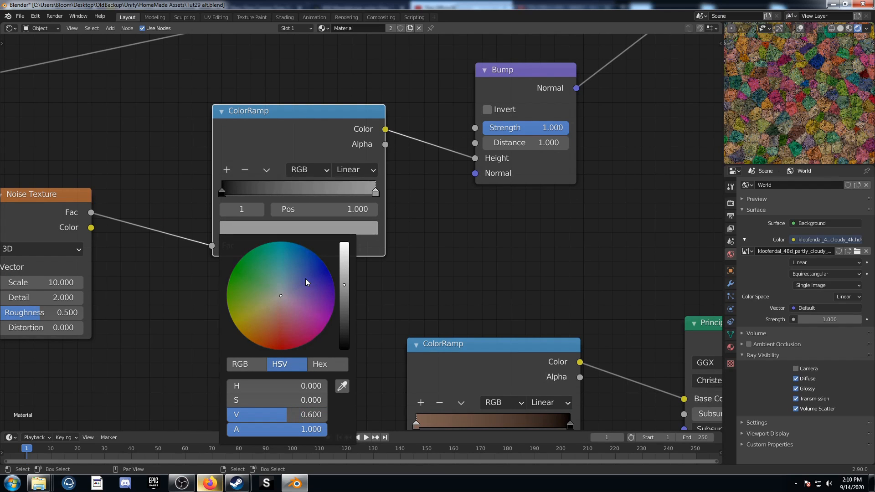
left_click(500, 219)
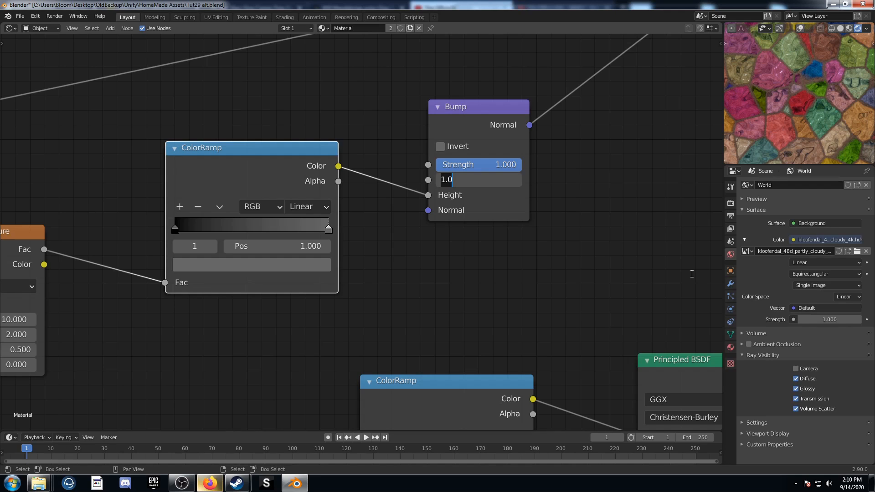
key("Backspace")
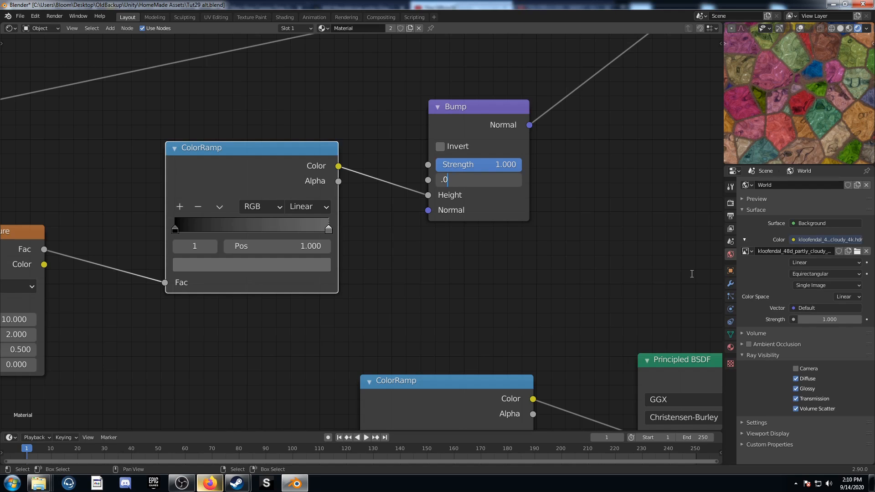
type("1")
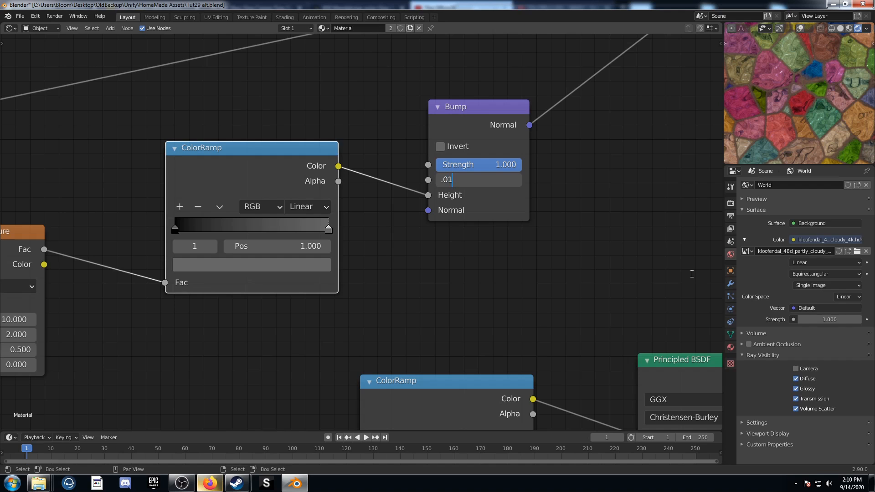
key("Return")
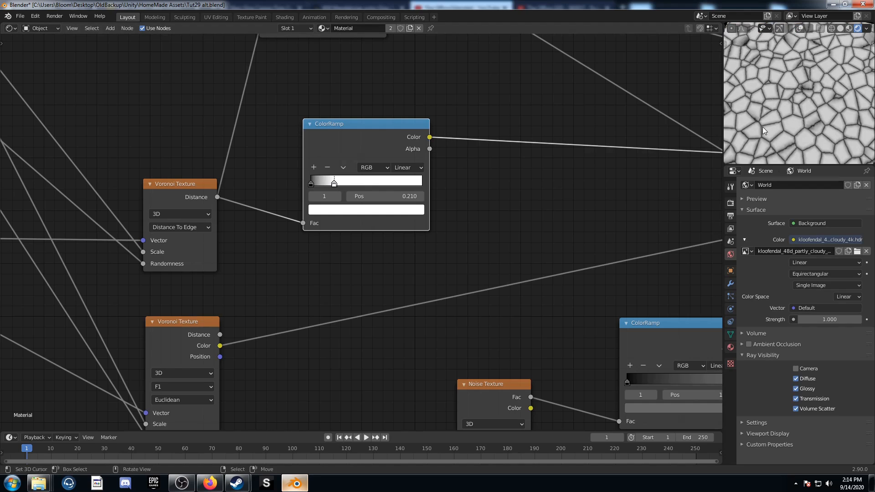
mouse_move(793, 126)
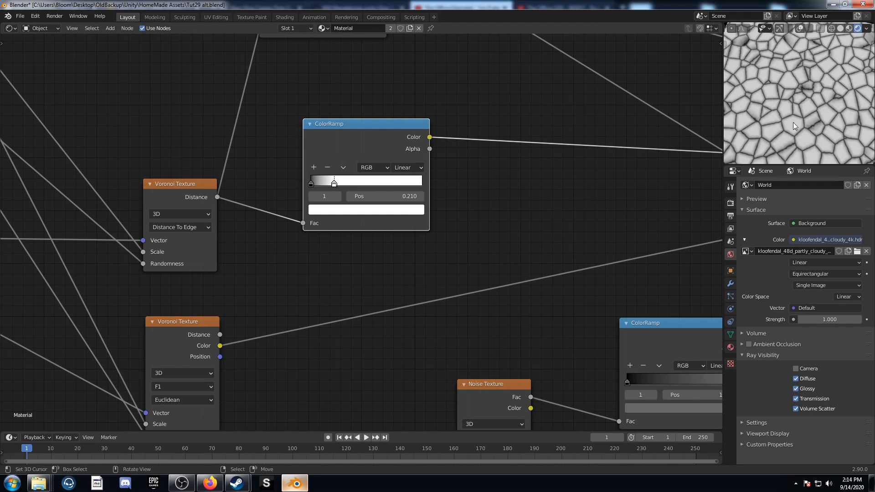
Pull the Distance-to-Edge ColorRamp stops close together near 0.05–0.37 for thin sharp borders
left_click_drag(335, 180, 332, 180)
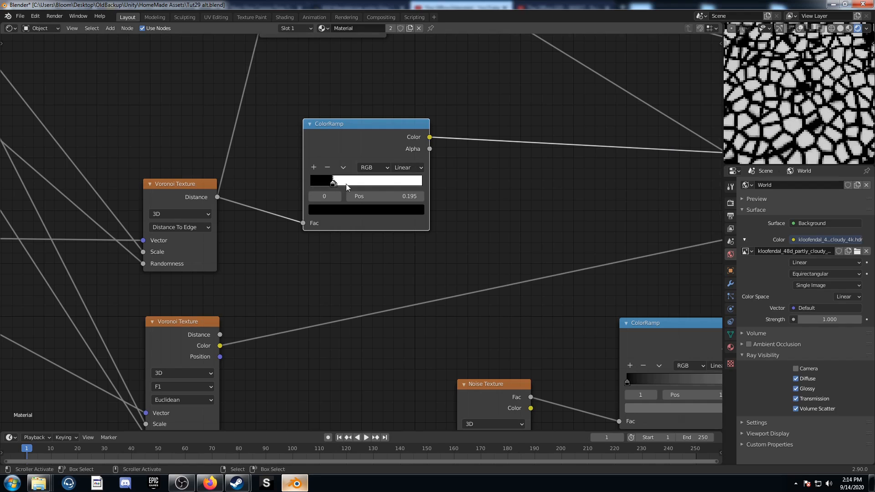
left_click_drag(333, 182, 311, 181)
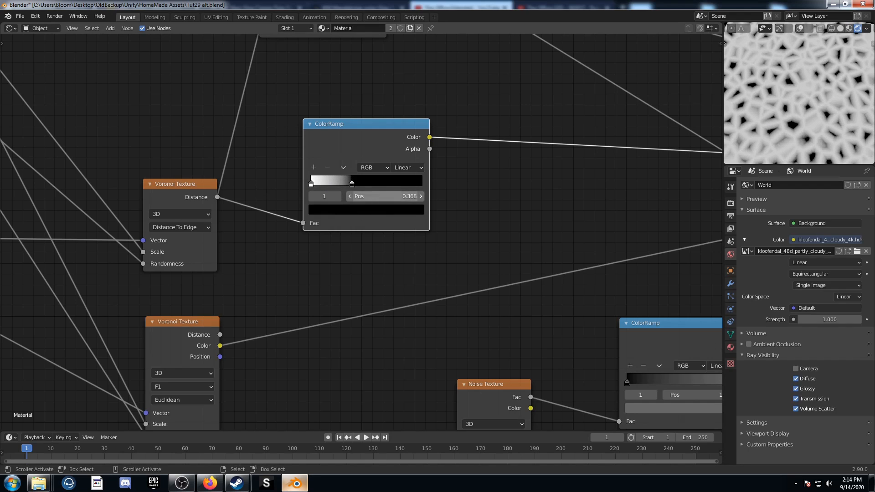
left_click_drag(352, 179, 312, 179)
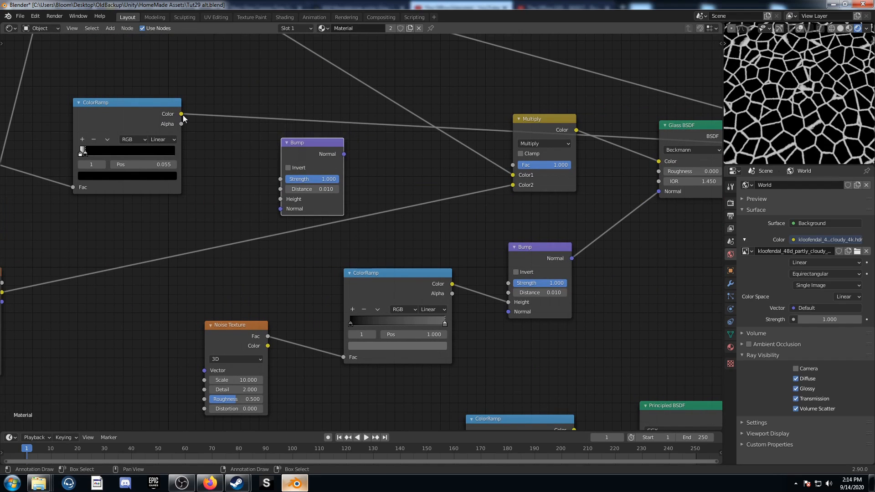
left_click_drag(181, 114, 345, 154)
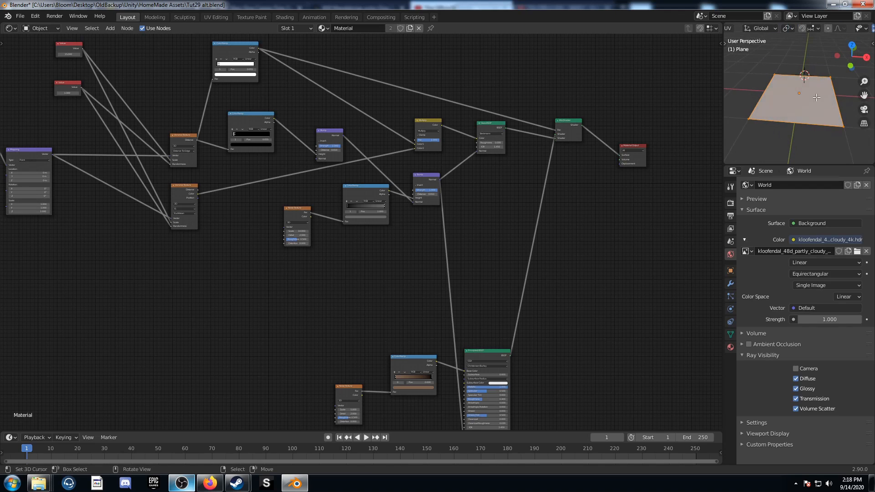
Subdivide the plane's mesh in Edit Mode with 25 cuts
right_click(804, 89)
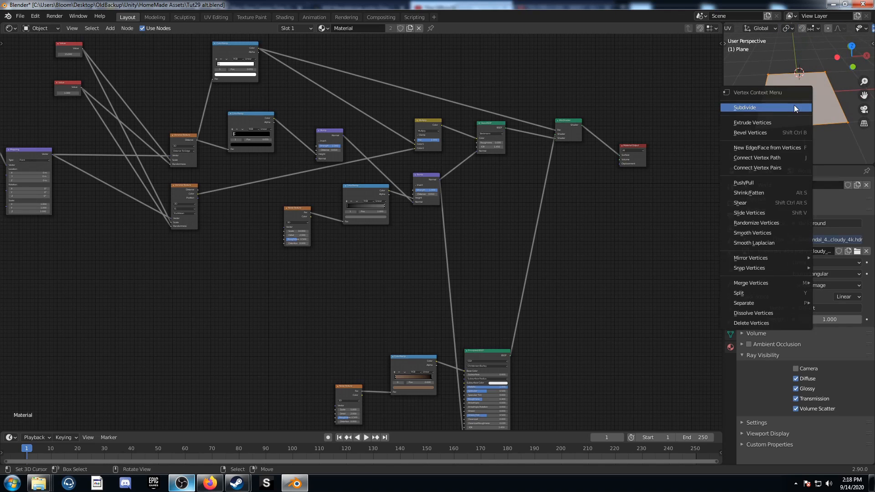
left_click(764, 107)
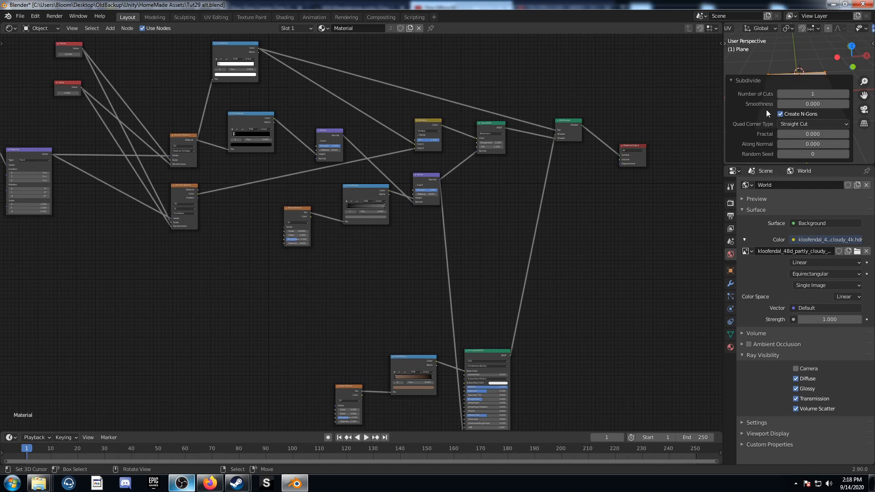
left_click(812, 93)
type("25")
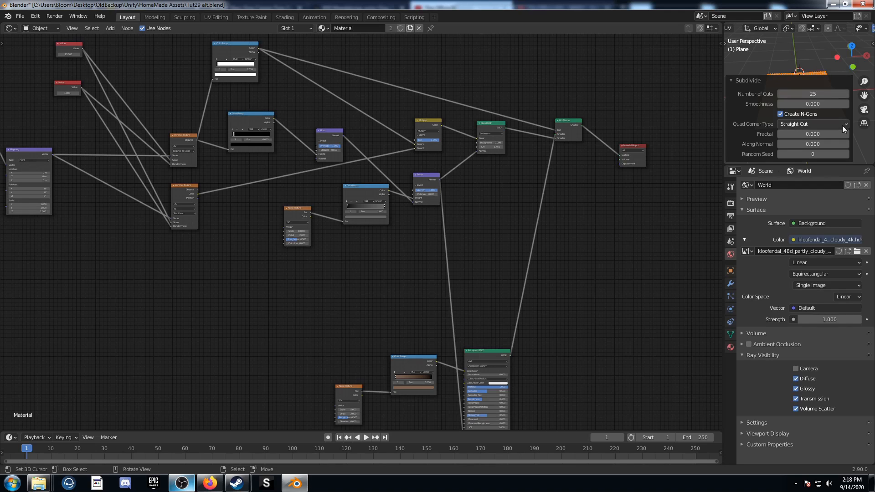
left_click(731, 80)
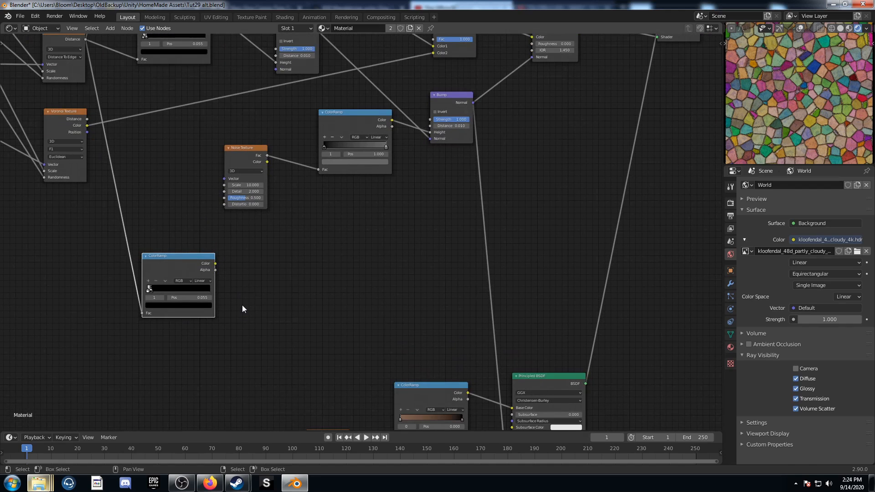
Add a Displacement node via Shift+A search 'disp'
key("shift+a")
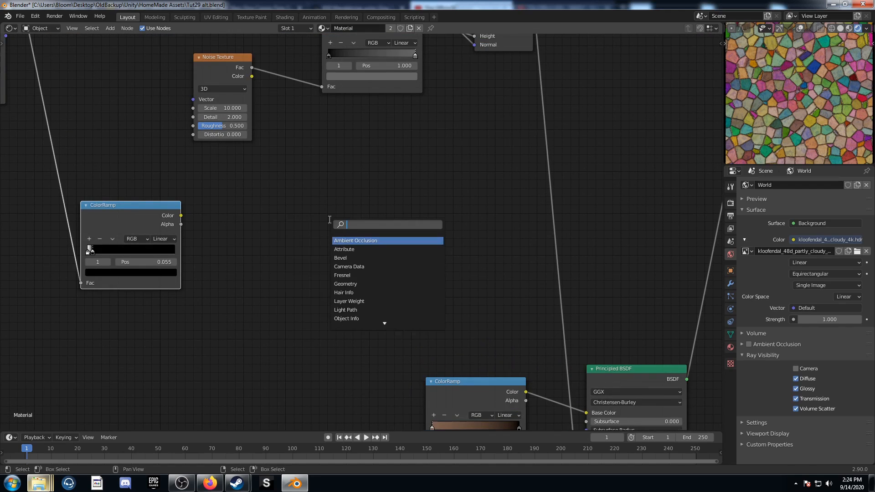
type("disp")
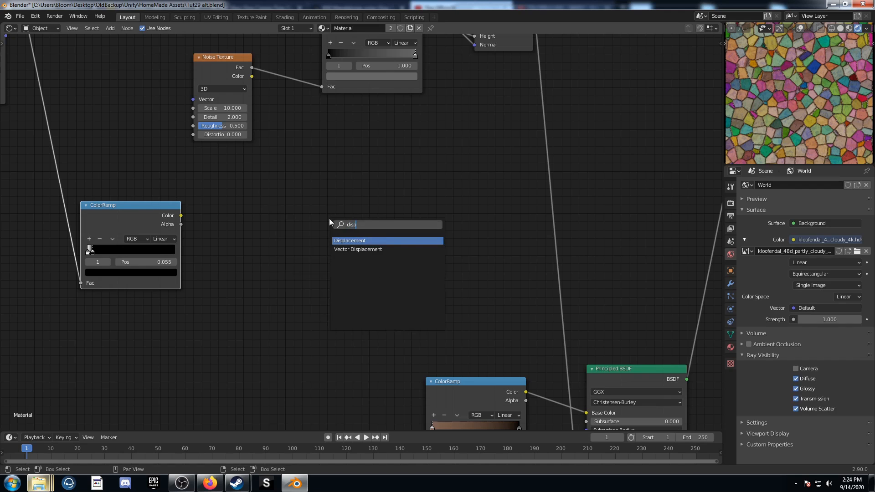
left_click(350, 241)
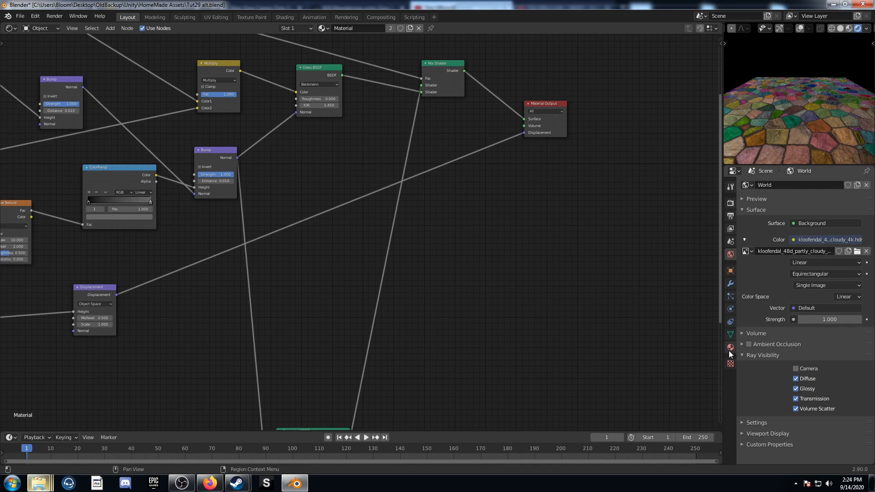
Set the material to Displacement and Bump with displacement scale 0.020
left_click(729, 347)
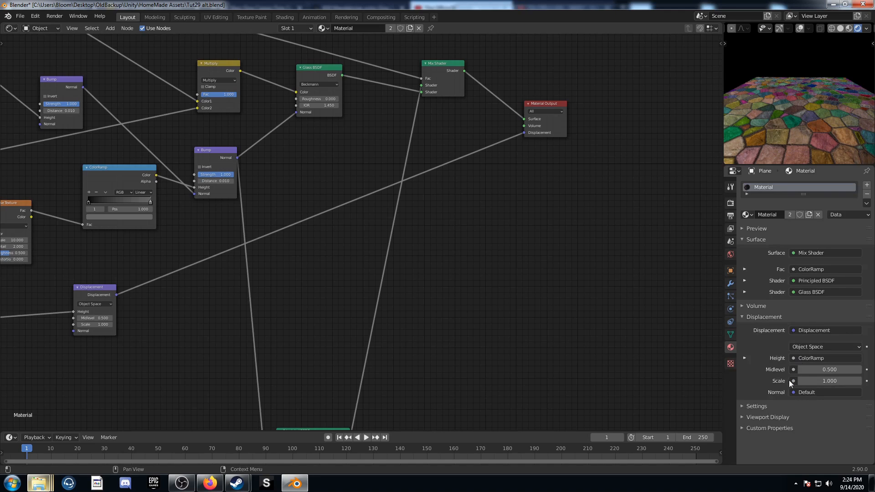
scroll("down", 3)
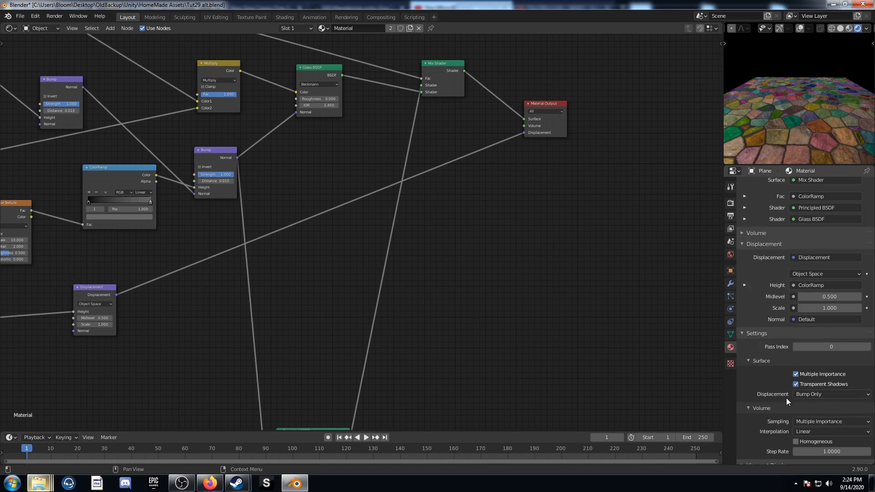
left_click(830, 394)
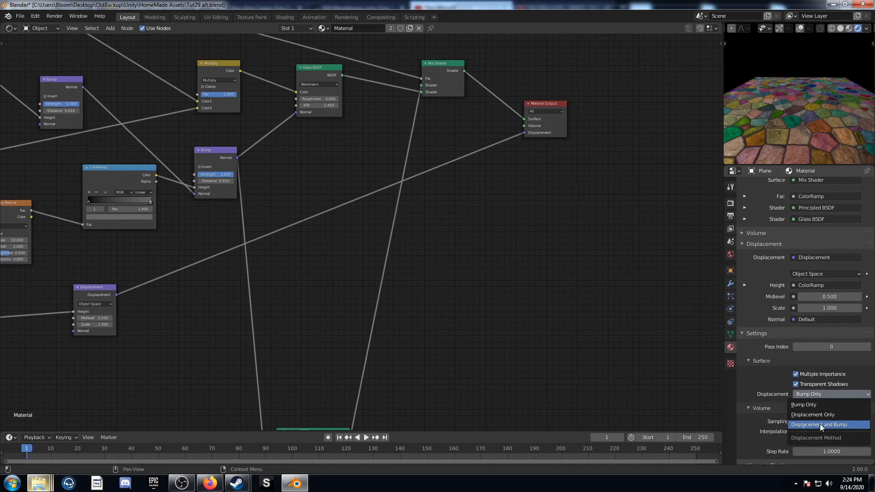
left_click(818, 425)
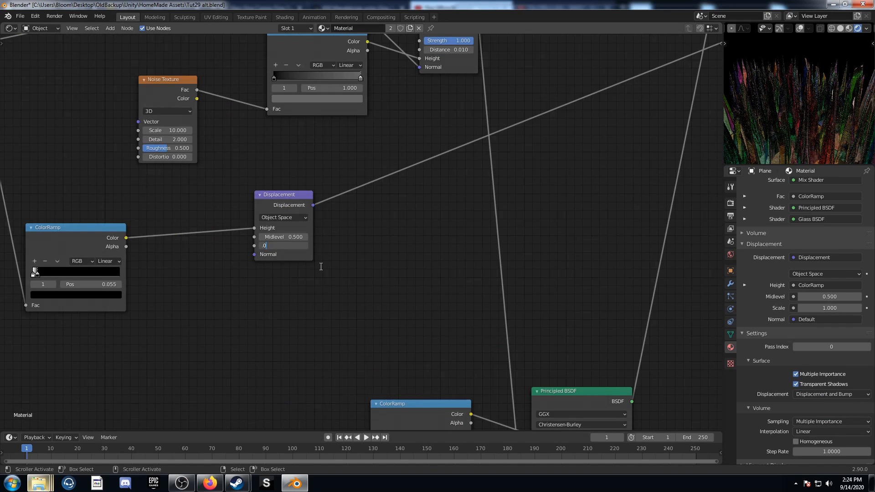
type("0.020")
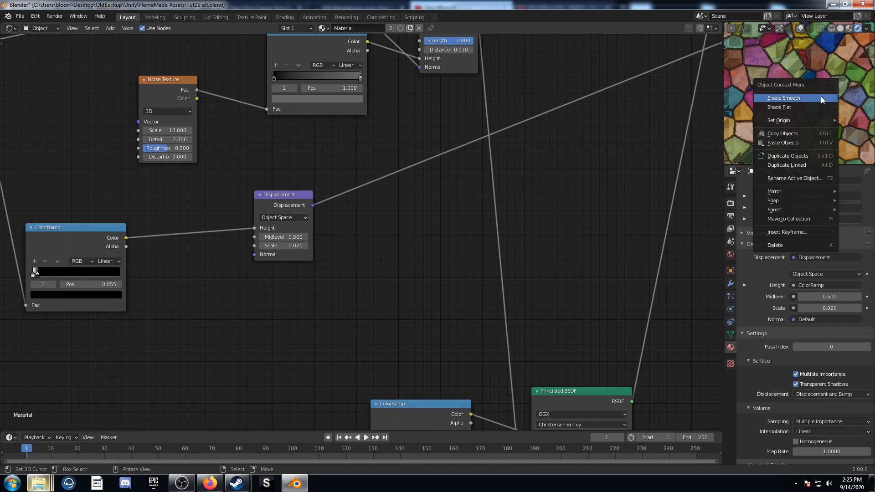
Shade the plane smooth and add a Subdivision Surface modifier at level 2
left_click(784, 98)
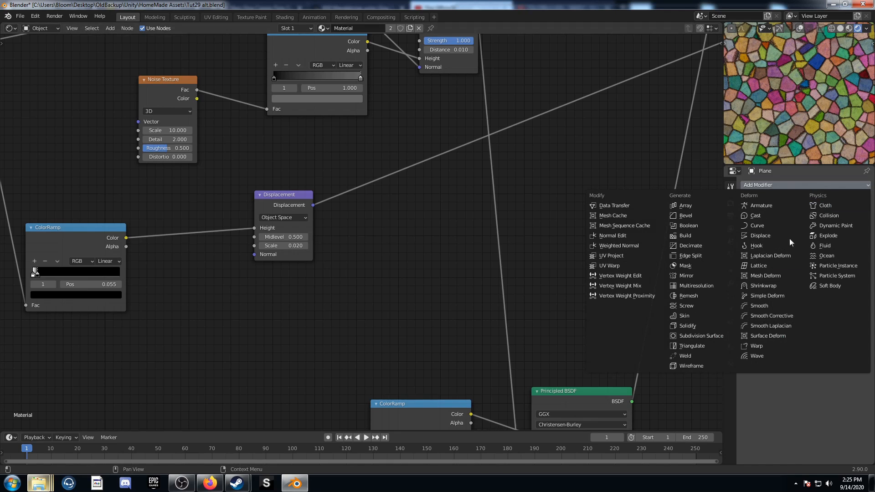
left_click(701, 336)
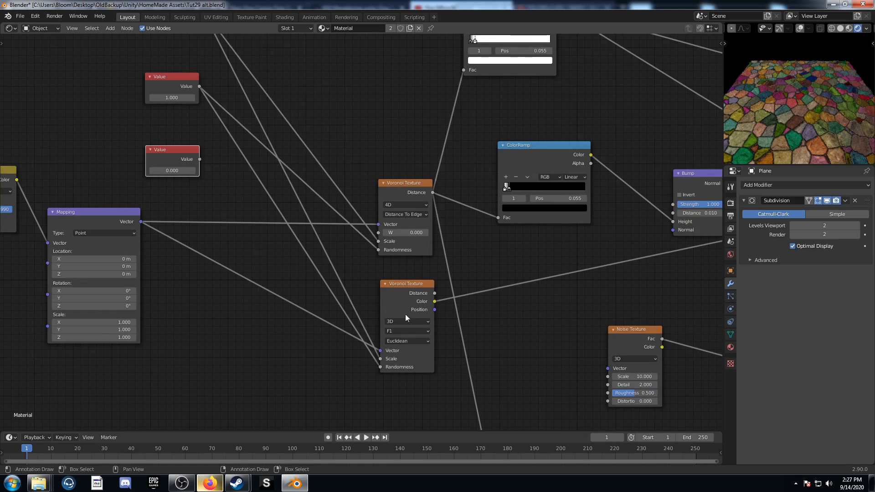
Make the second Voronoi 4D and link the shared 0.000 Value into its W input
left_click(407, 321)
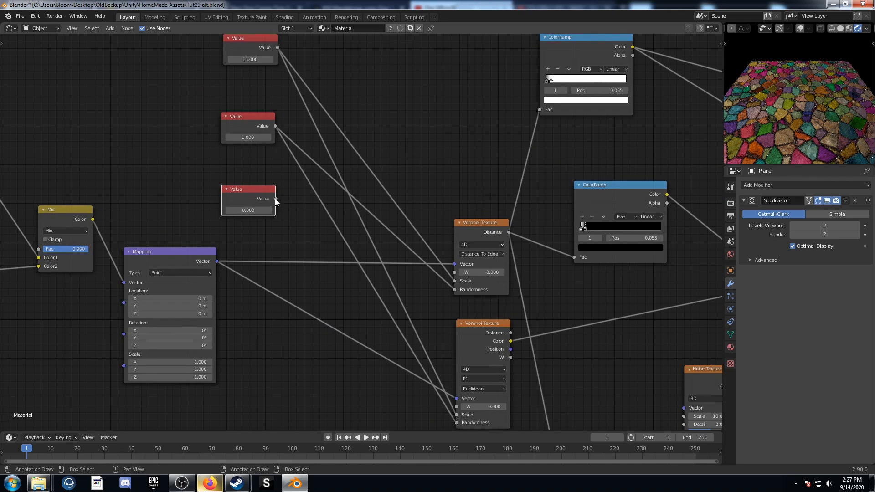
left_click_drag(276, 199, 455, 272)
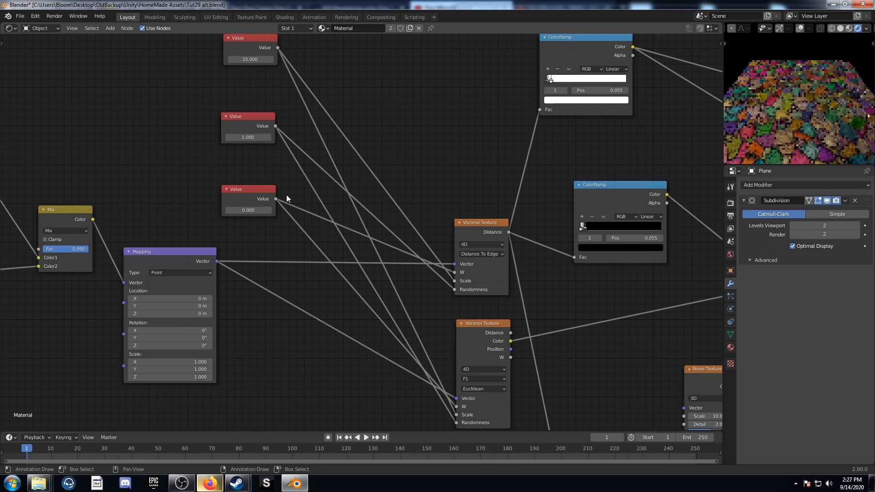
left_click(267, 210)
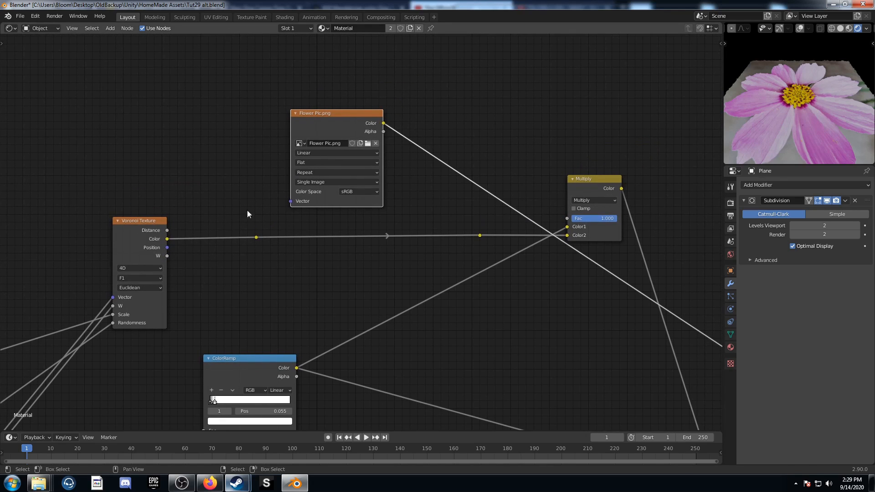
Feed Voronoi Position into the flower image's Vector and raise the bottom Value to 0.3
scroll("down", 3)
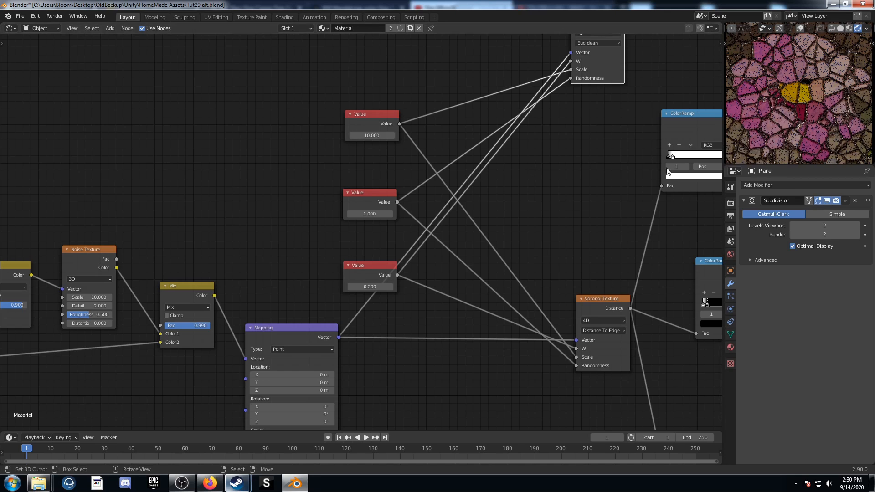
left_click(390, 287)
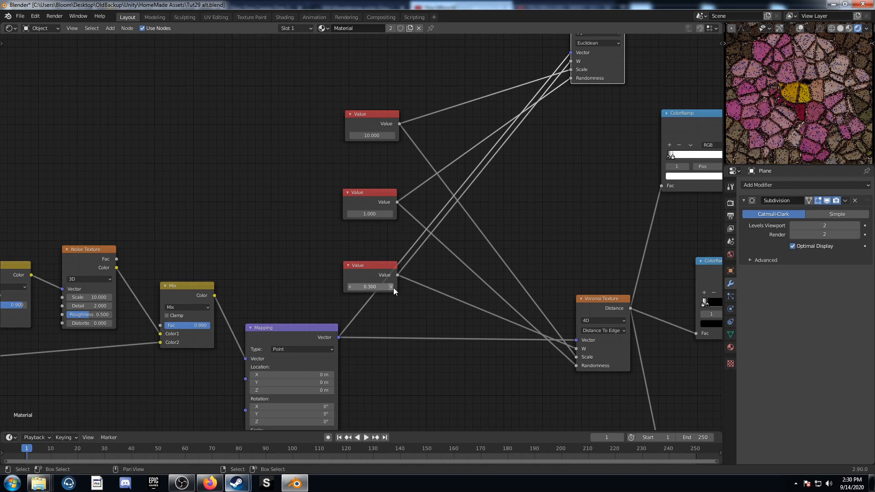
mouse_move(392, 288)
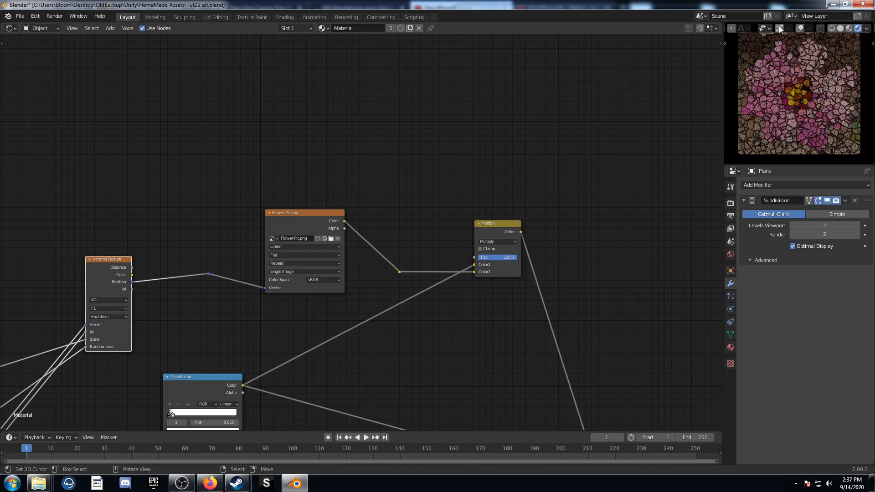
Add a cube with Subdivision Surface at level 4 and a Cast modifier, Shape Sphere, Factor 1
left_click(780, 28)
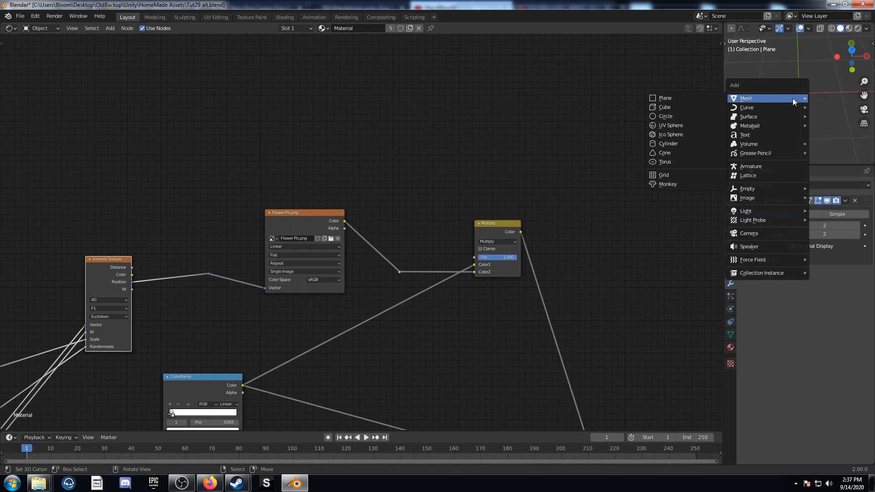
left_click(664, 107)
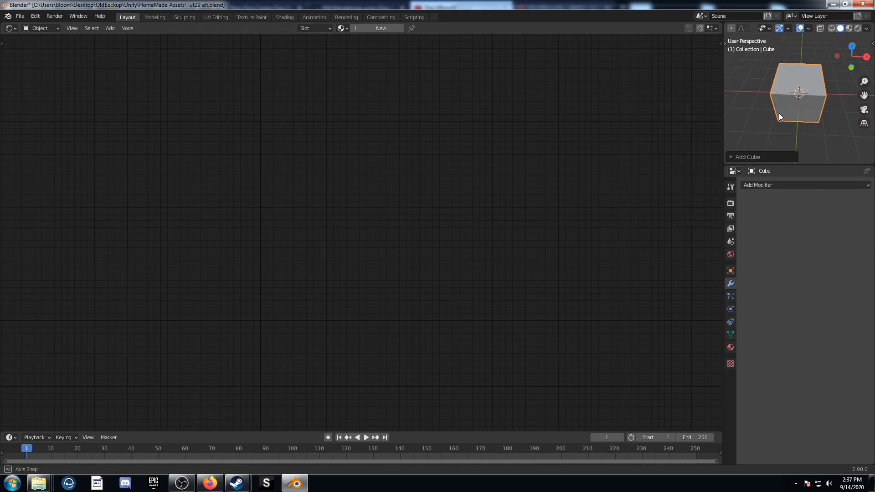
left_click(757, 185)
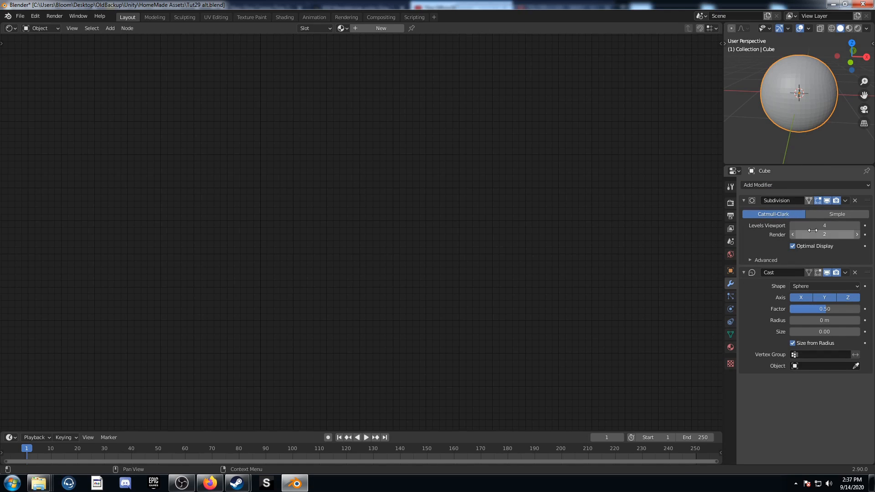
left_click_drag(810, 235, 837, 234)
type("1")
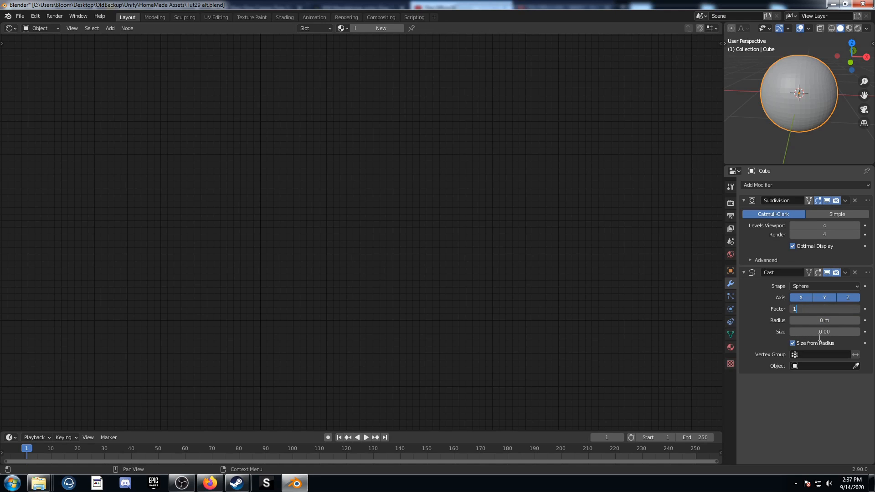
key("Return")
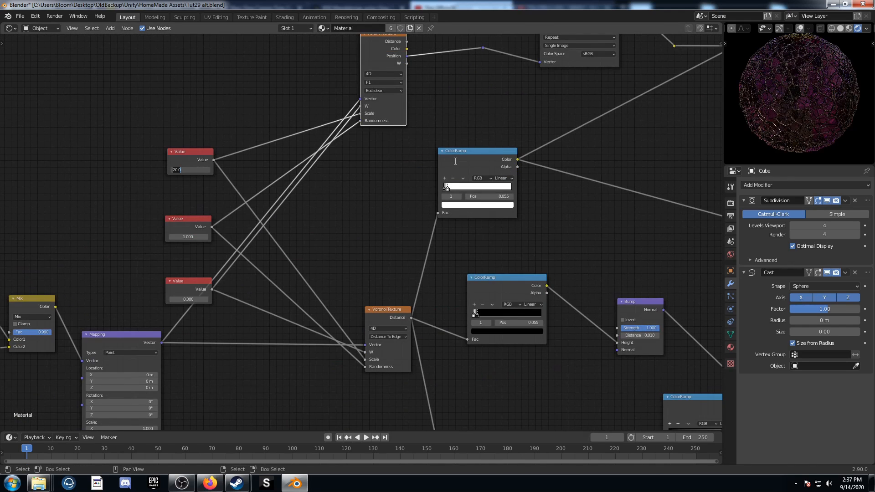
Assign the existing stained-glass Material to the sphere and set the top Value to 5
type("5")
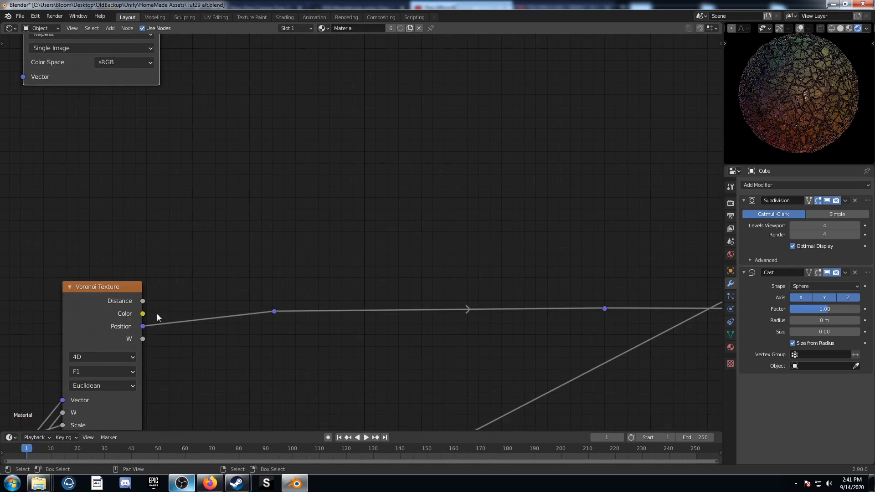
Feed Voronoi Color through a new ColorRamp for the cells and set the top Value to 10
left_click_drag(143, 313, 274, 312)
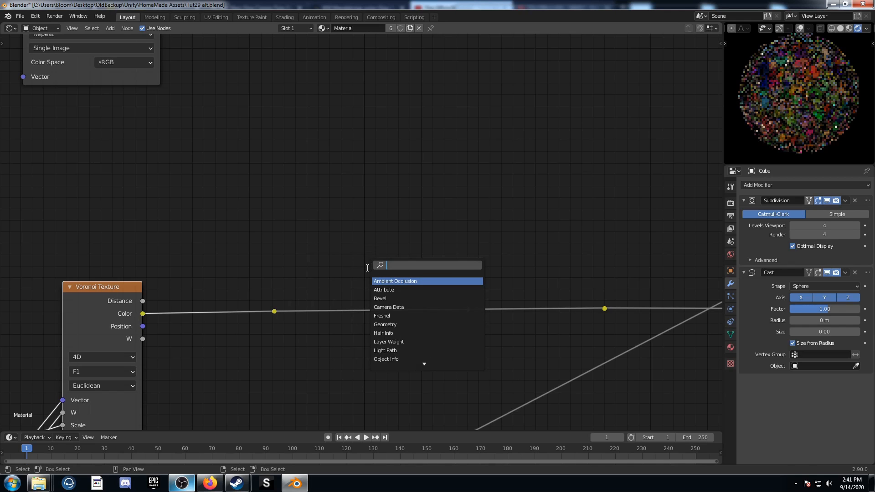
type("co")
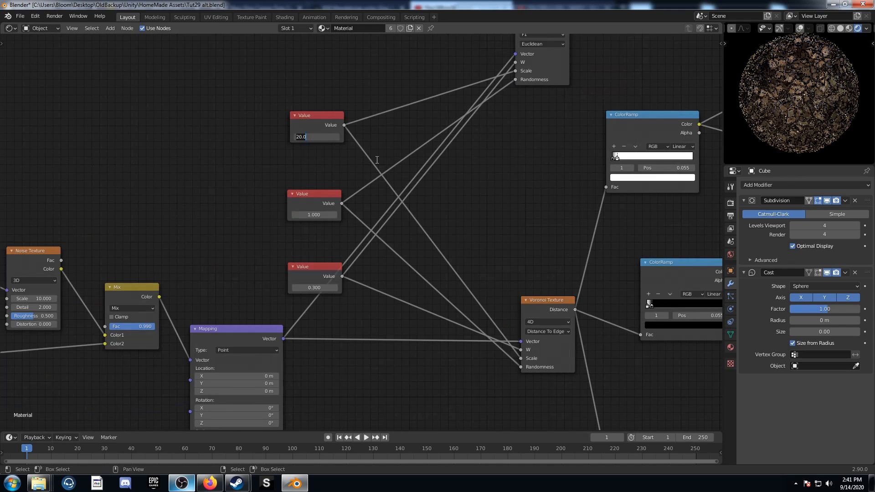
type("10")
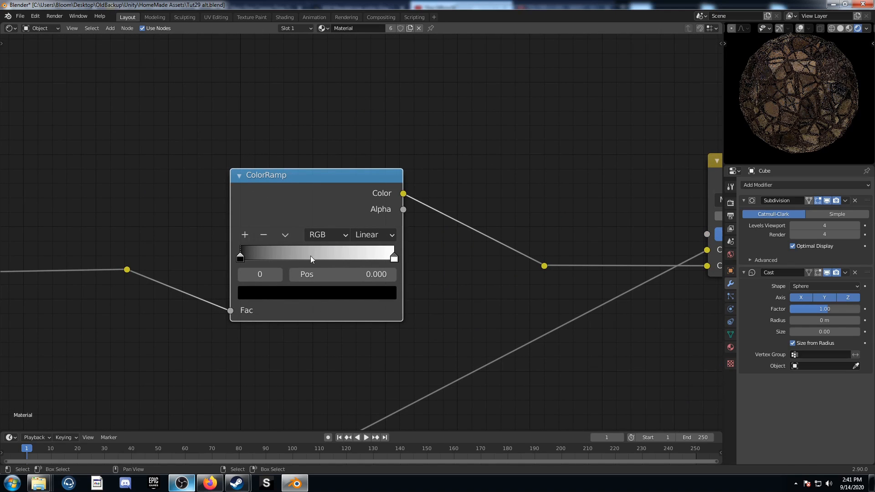
Recolour the ColorRamp stops from black-white to orange and light blue
left_click(317, 292)
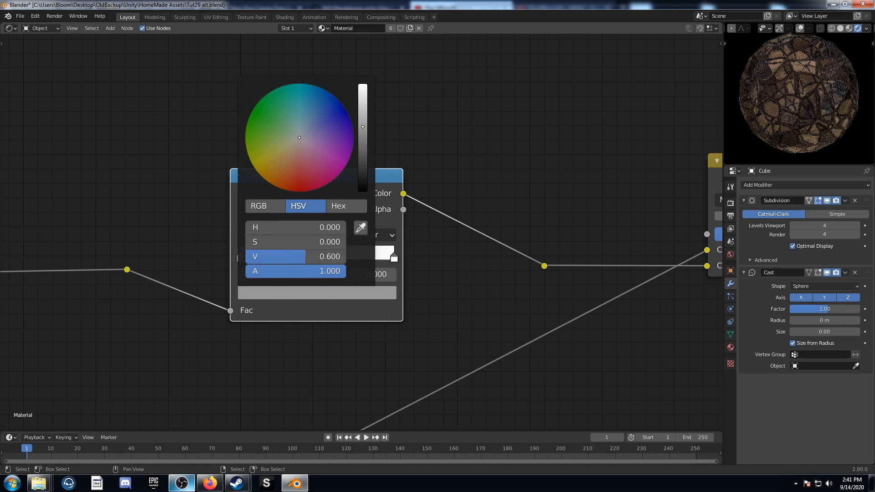
left_click(410, 276)
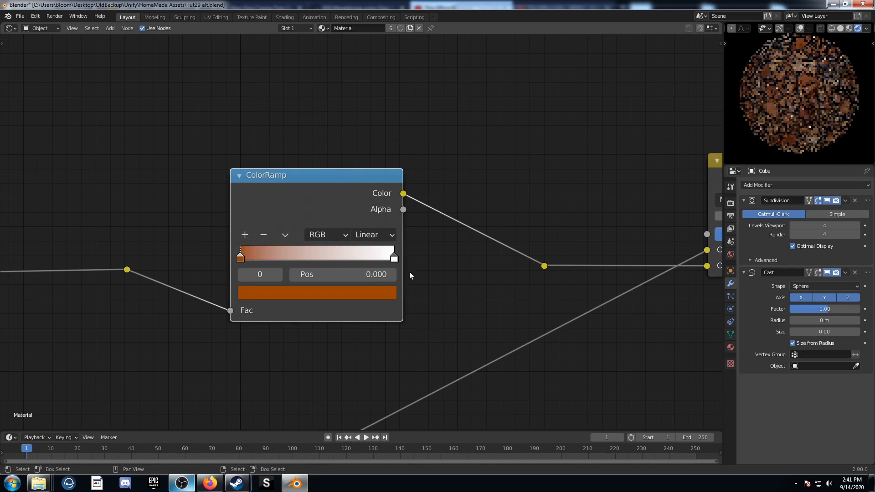
left_click(317, 293)
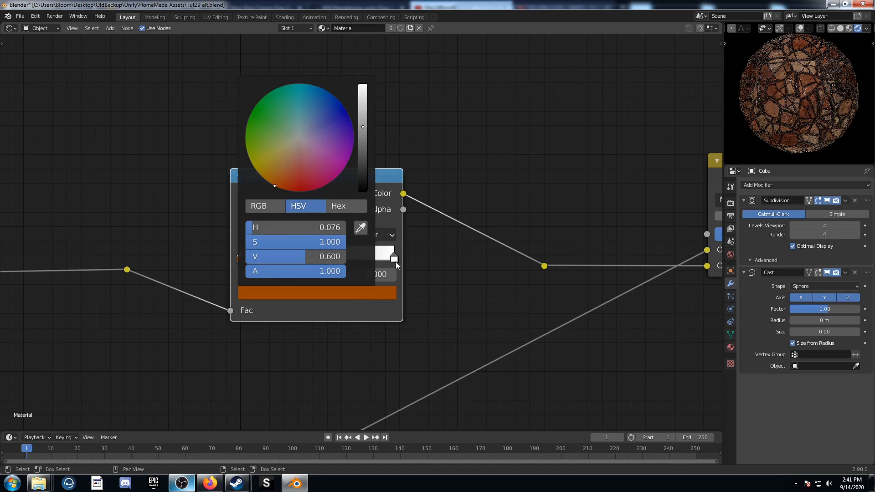
left_click(299, 138)
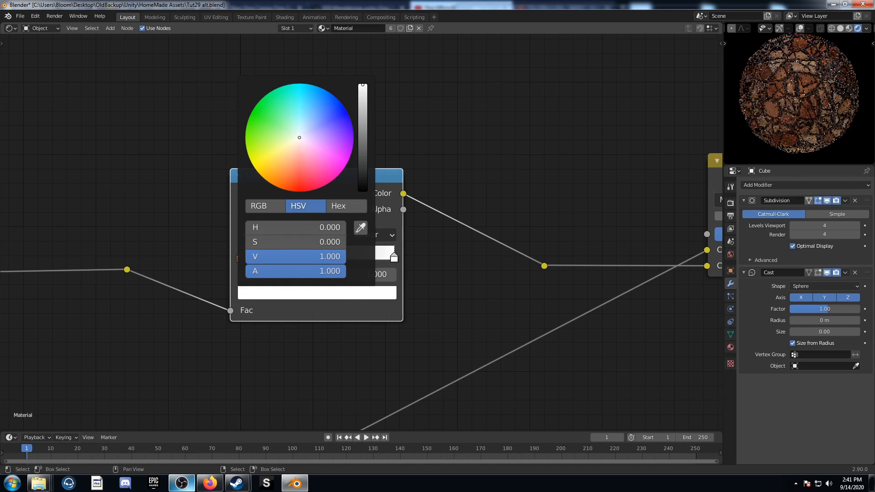
left_click(313, 106)
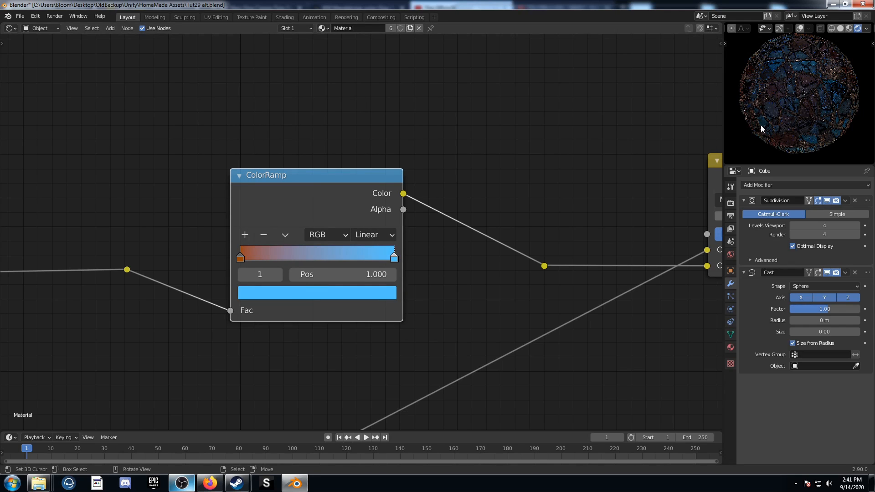
left_click(373, 234)
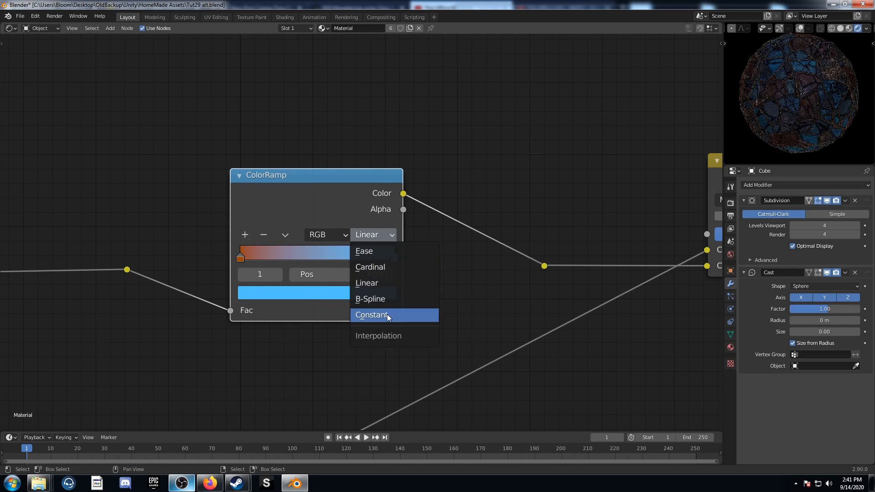
Set interpolation to Constant, pull the blue stop inward and add a green stop at about 0.35
left_click(370, 315)
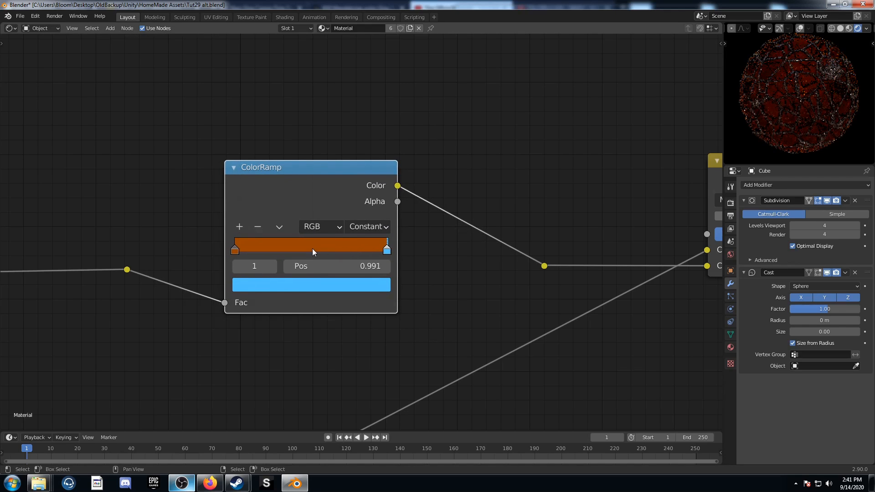
left_click_drag(385, 248, 321, 248)
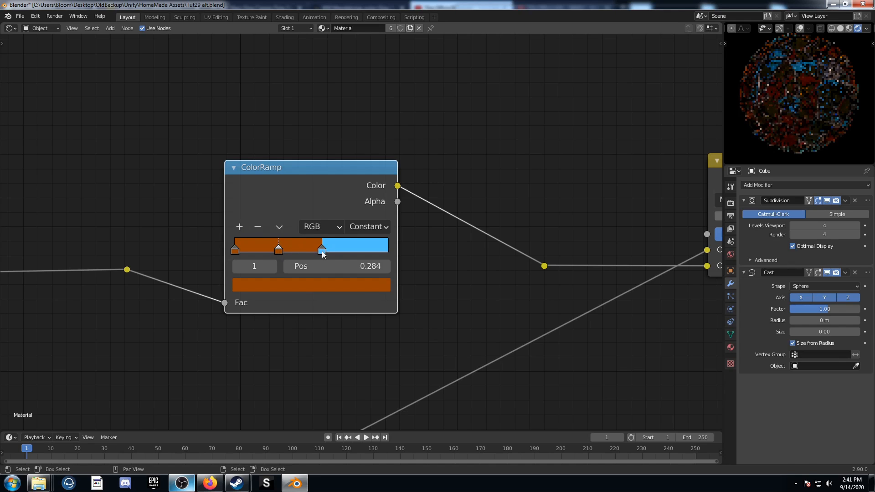
left_click(310, 245)
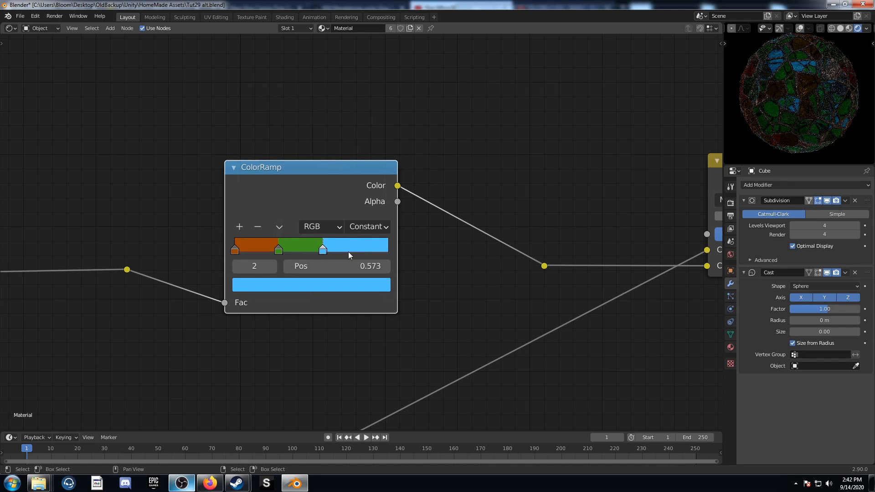
left_click(282, 250)
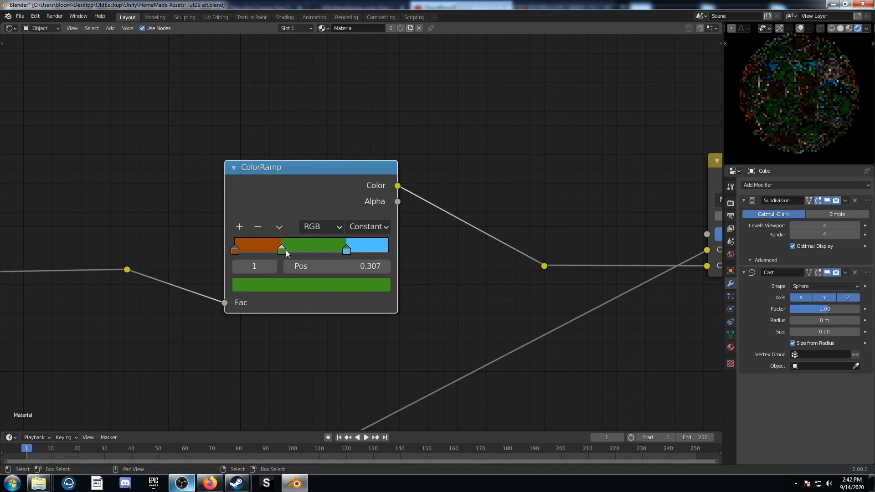
left_click_drag(281, 250, 289, 249)
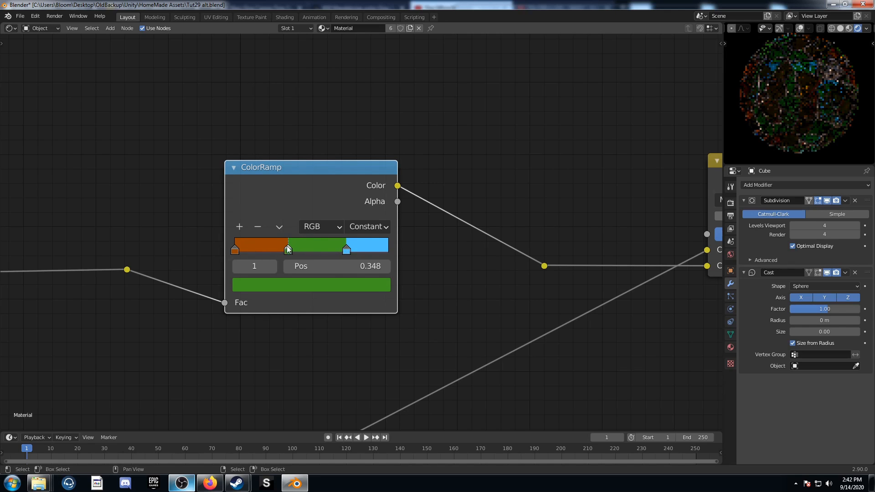